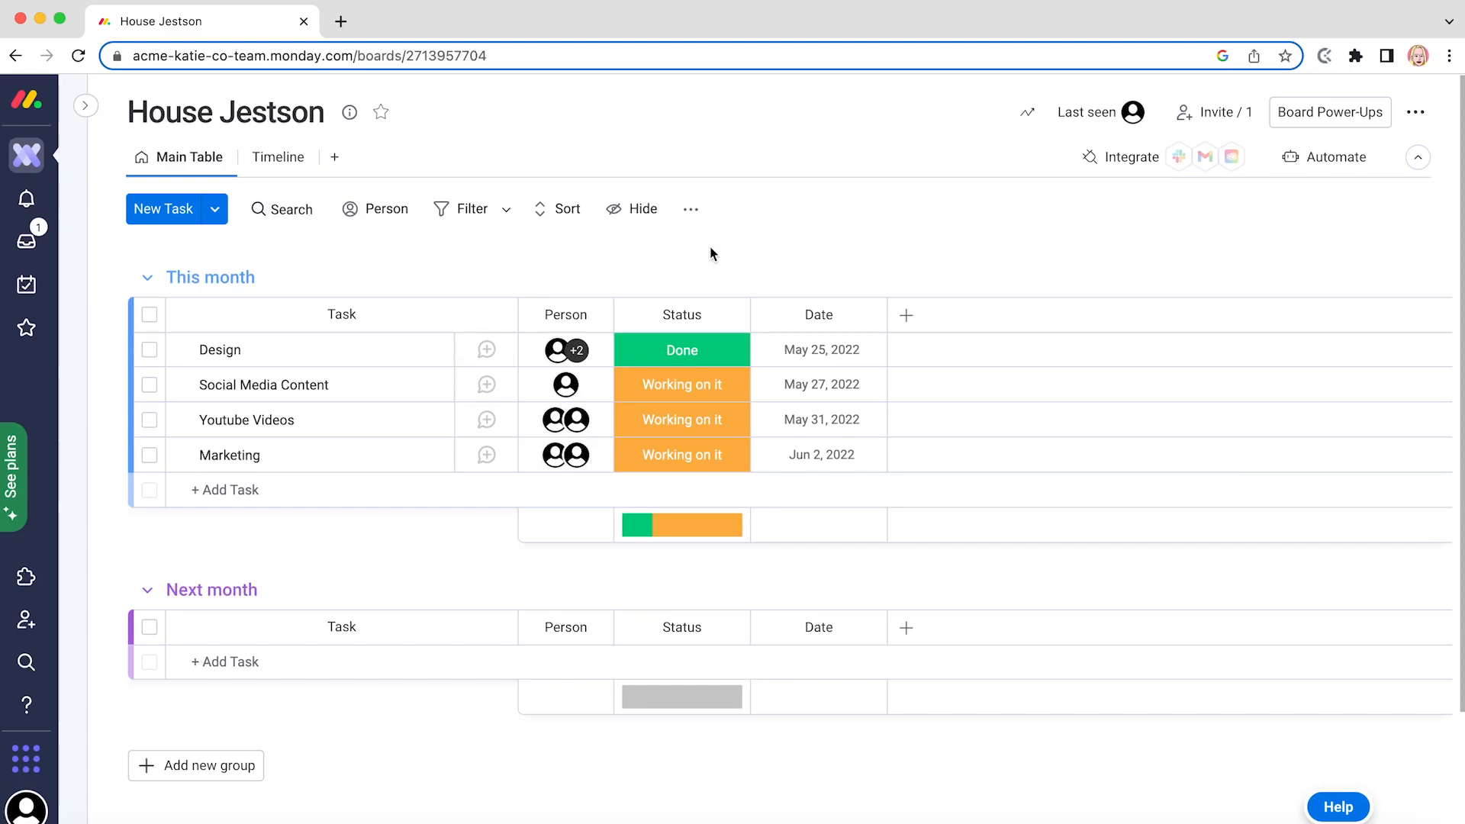
Browse notifications, Inbox and My Work, return Home, then switch to the Clockify website
left_click(26, 199)
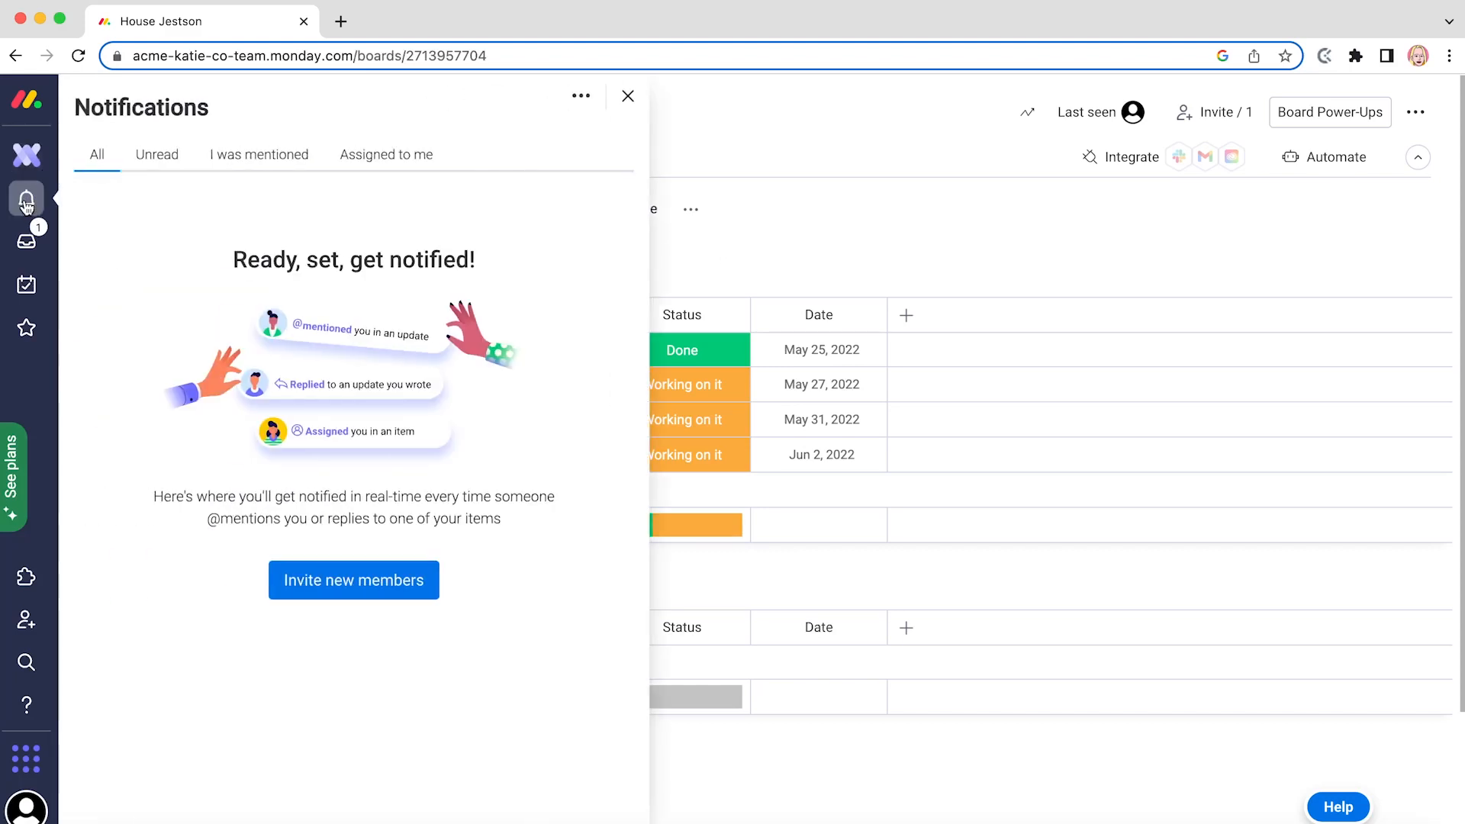
left_click(26, 241)
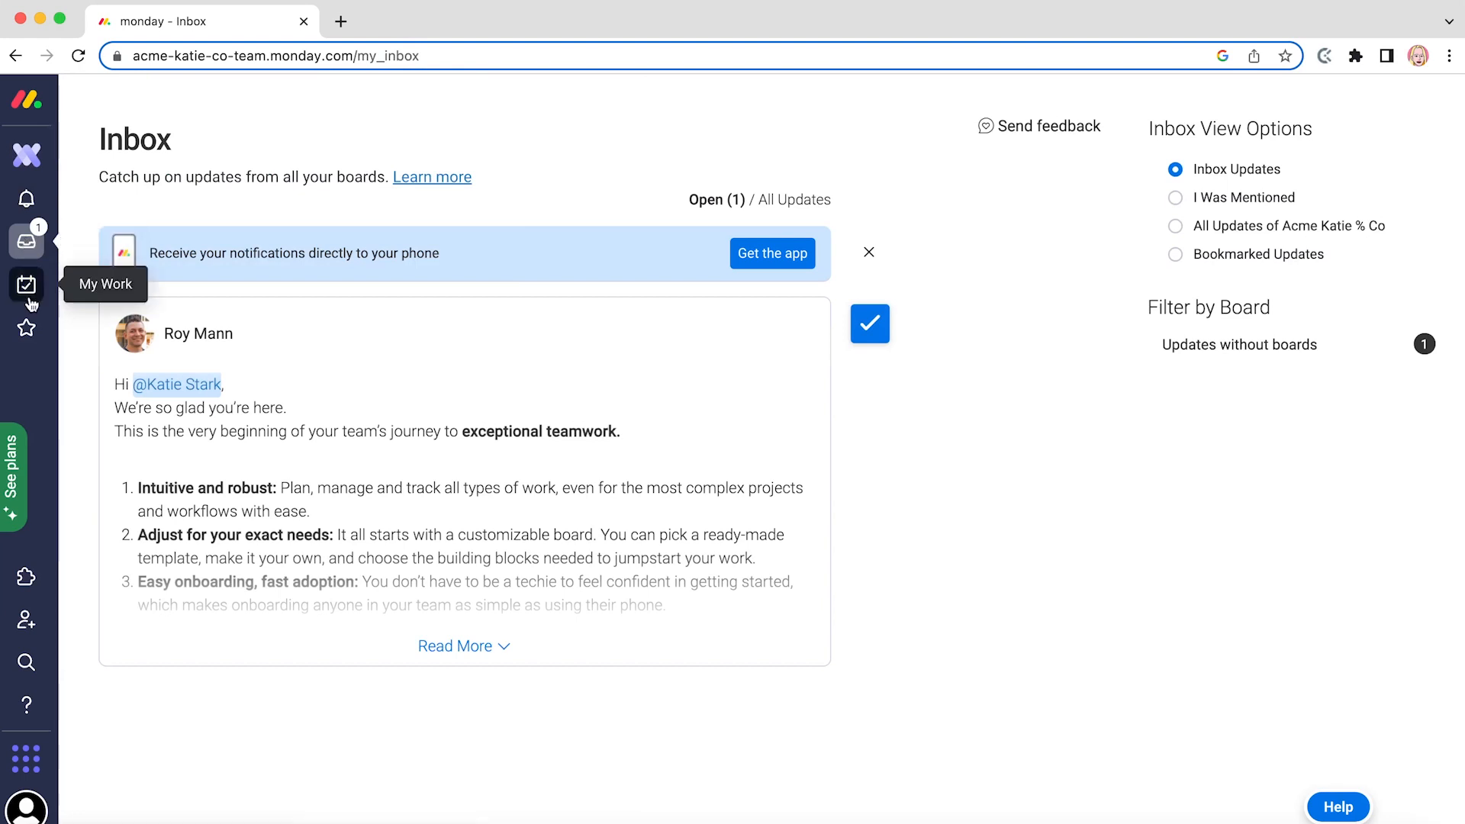
left_click(26, 284)
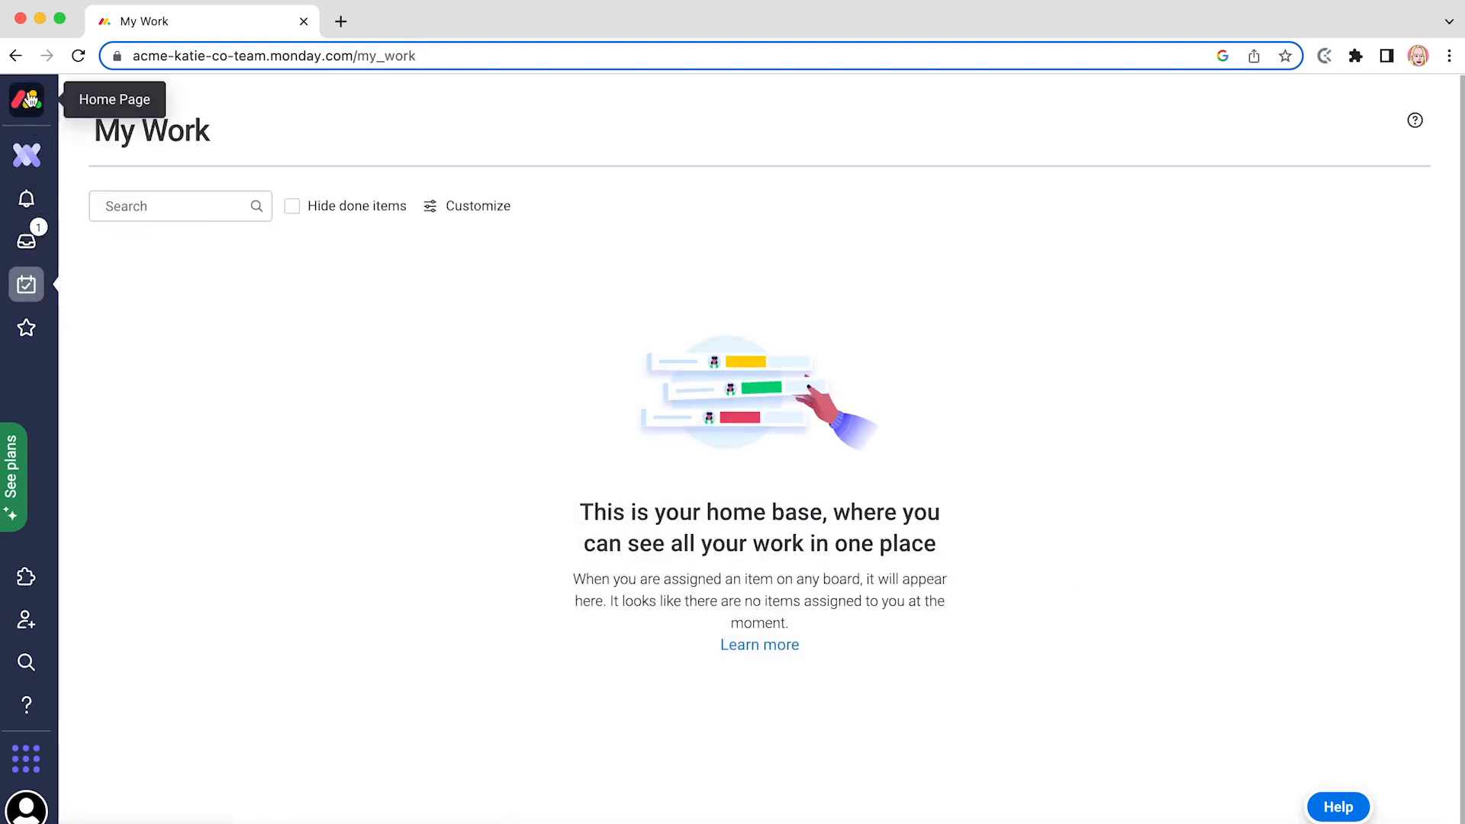
left_click(26, 100)
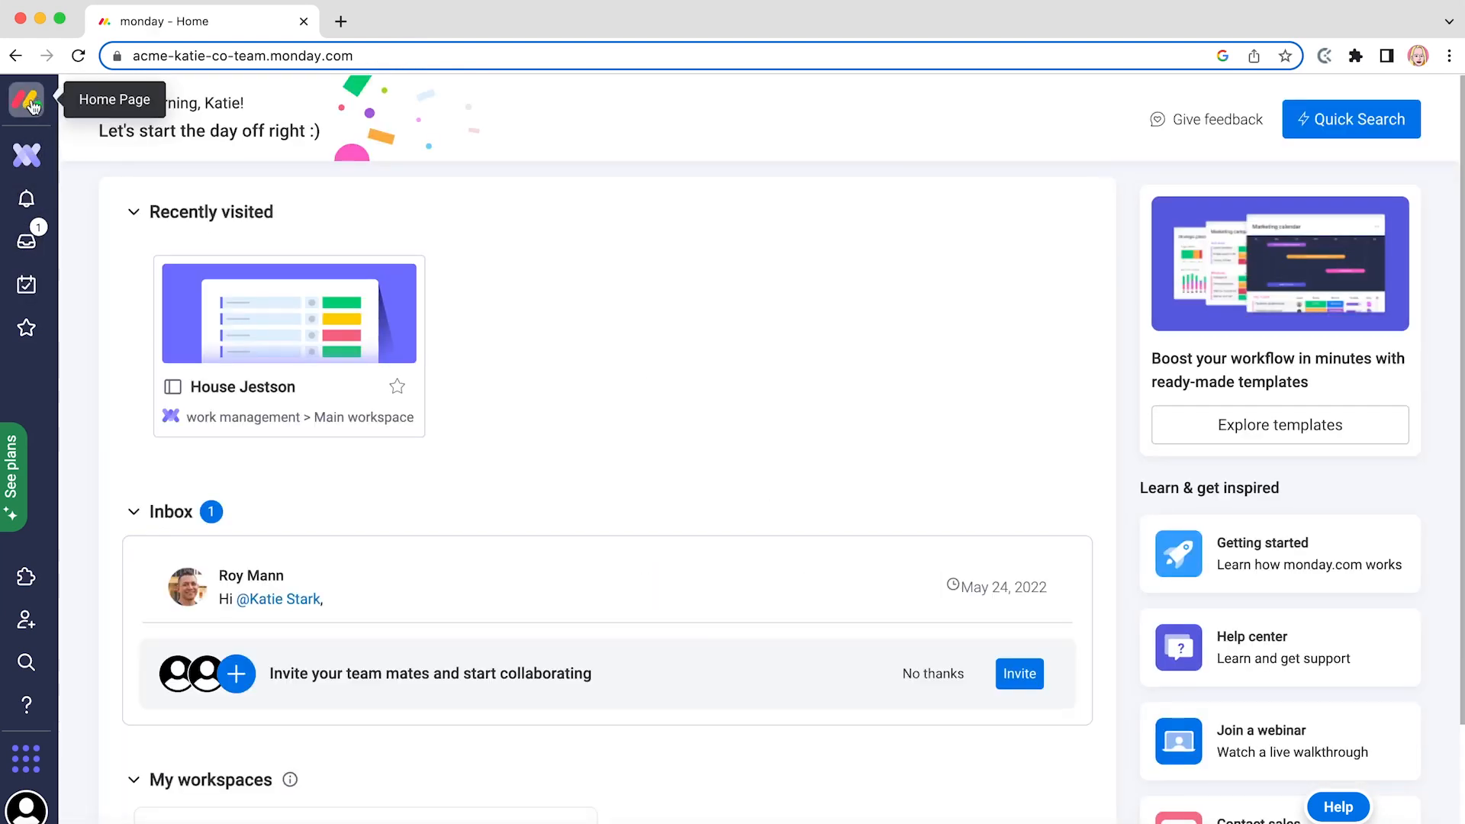
left_click(1324, 56)
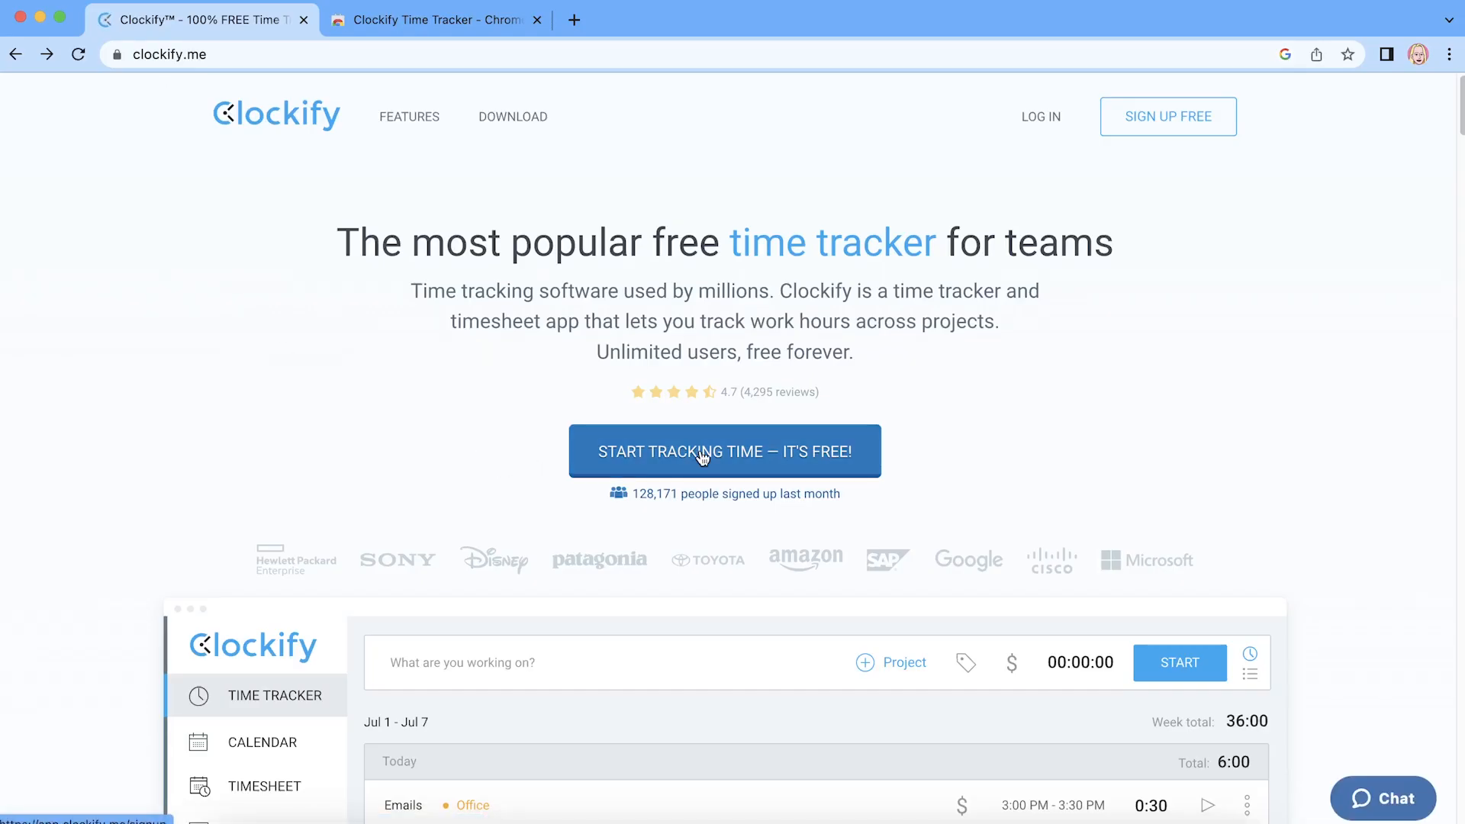
View Clockify's sign-up page and the Time Tracker store page, then return to House Jestson
left_click(724, 451)
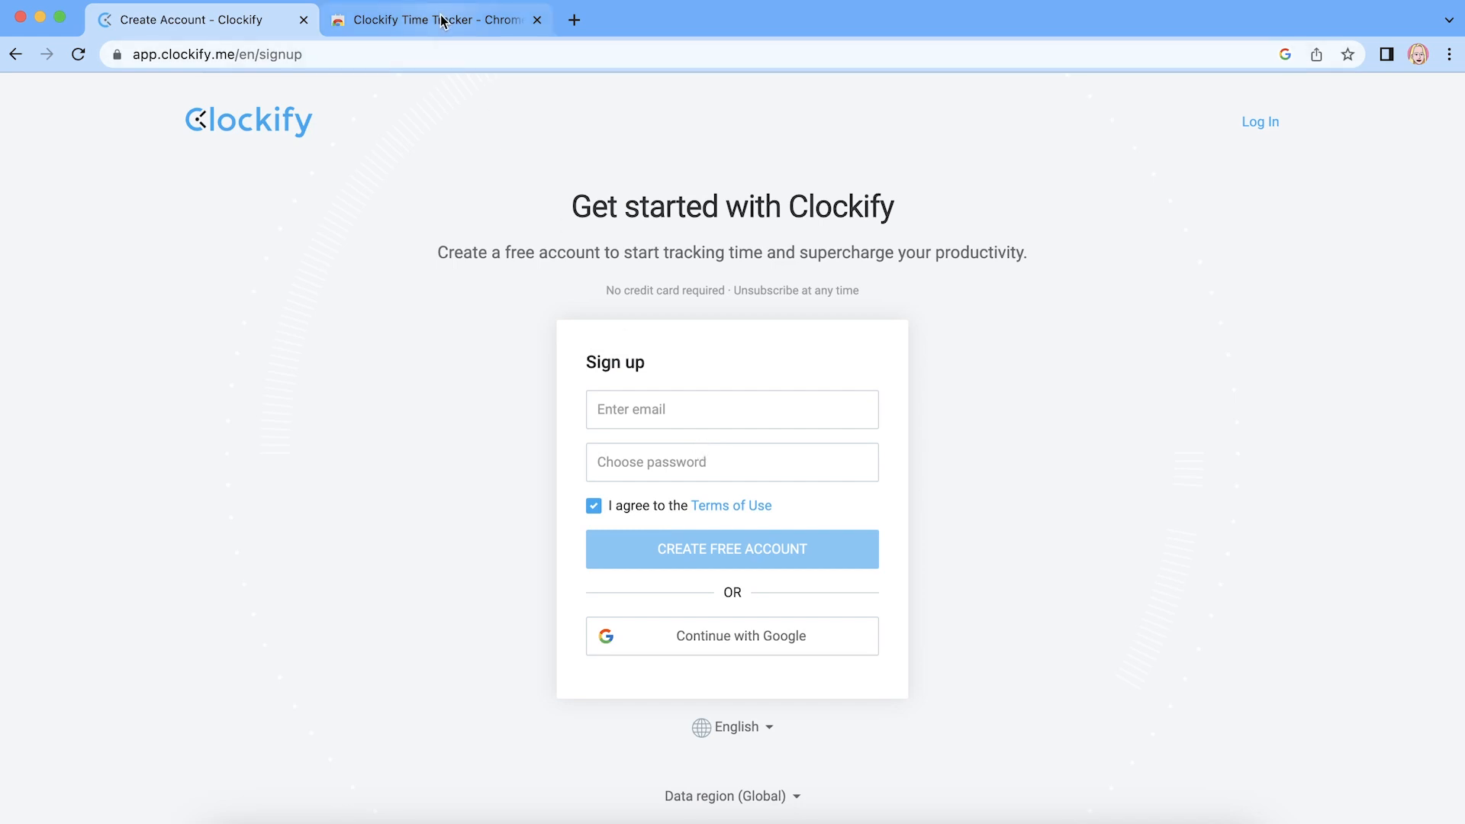
left_click(1152, 240)
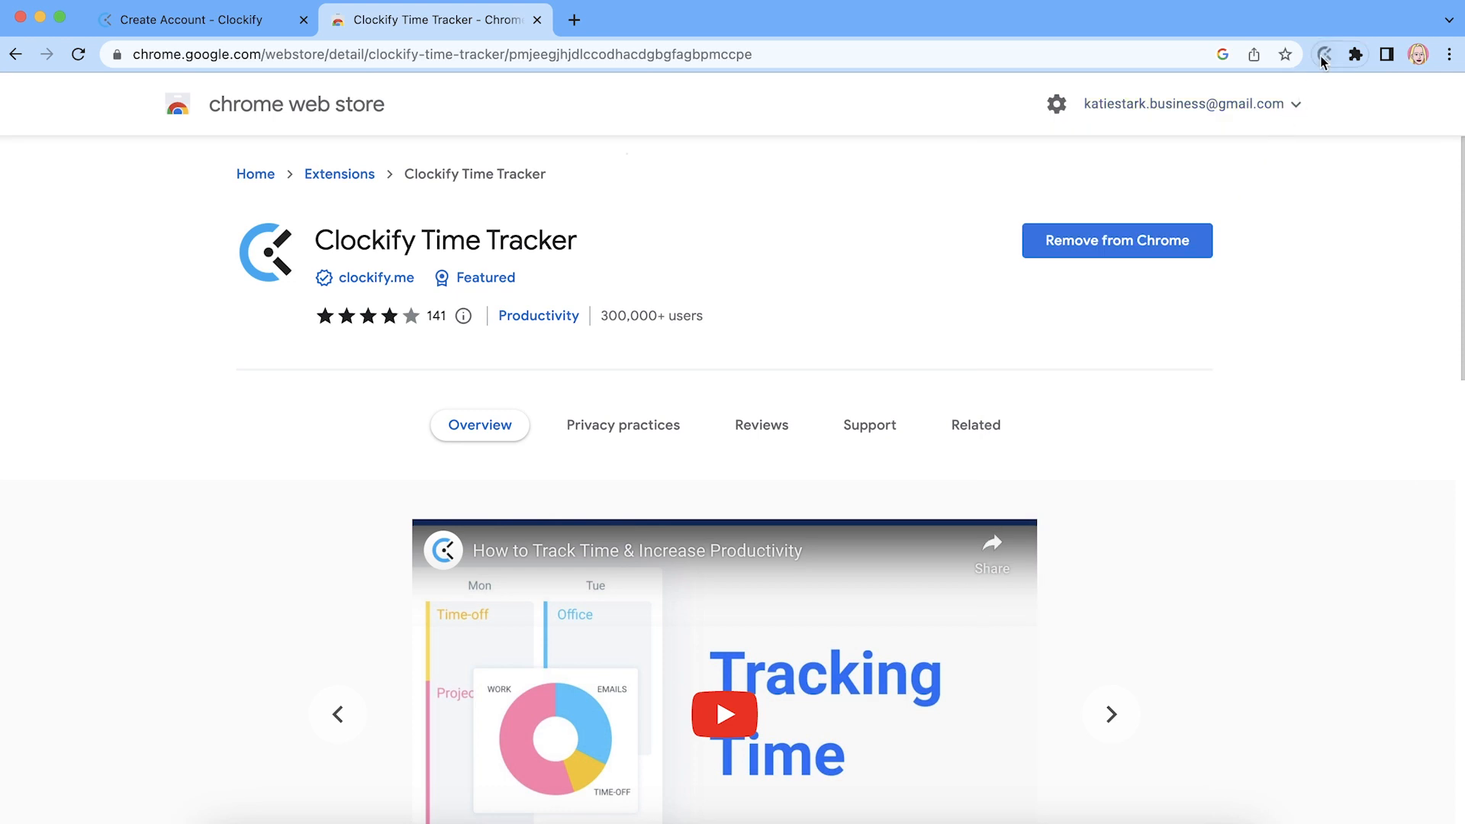
left_click(1324, 54)
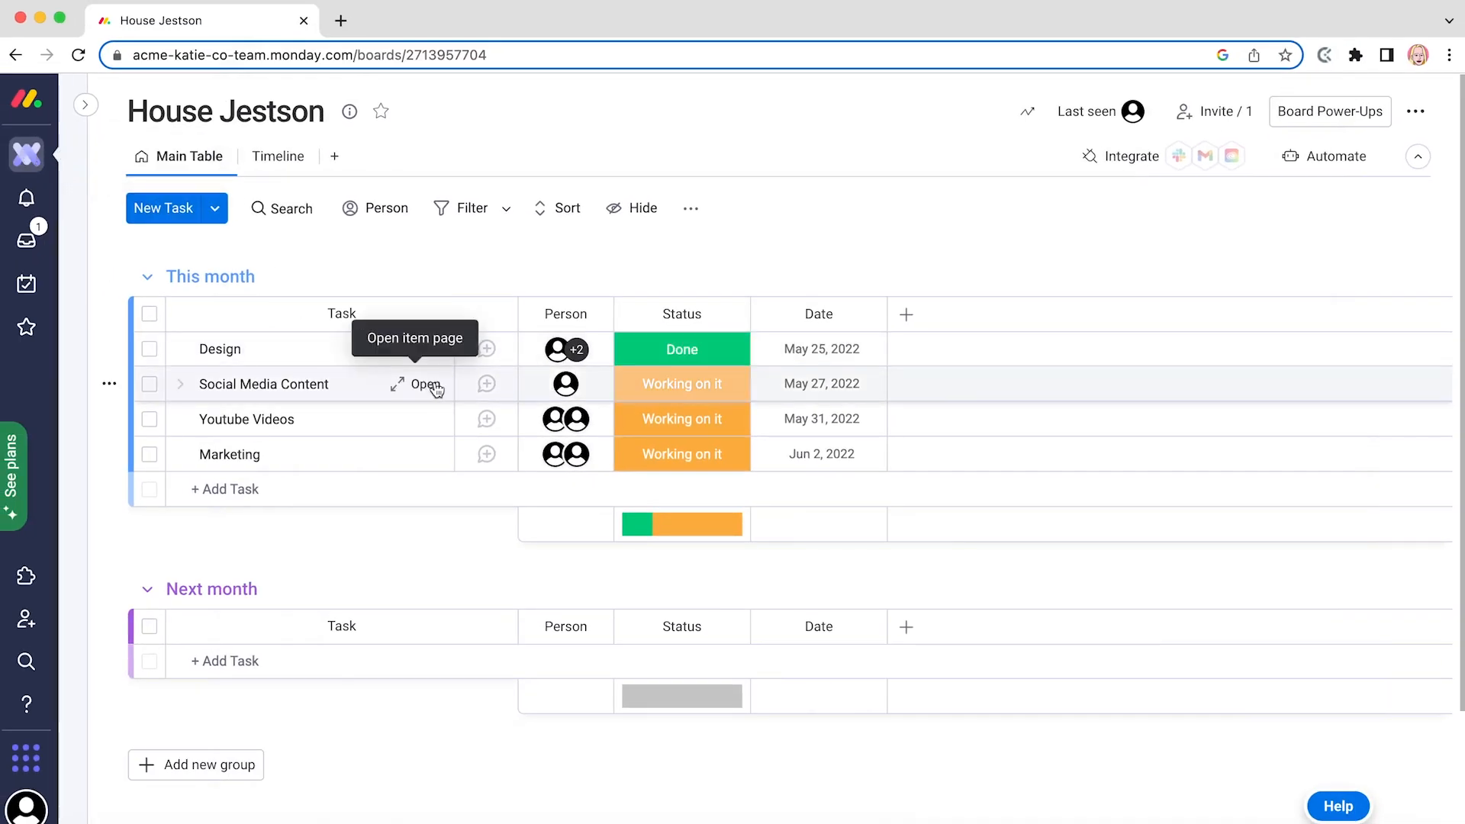
Start a billable Clockify timer on Social Media Content in project new2, tagged Task
left_click(426, 384)
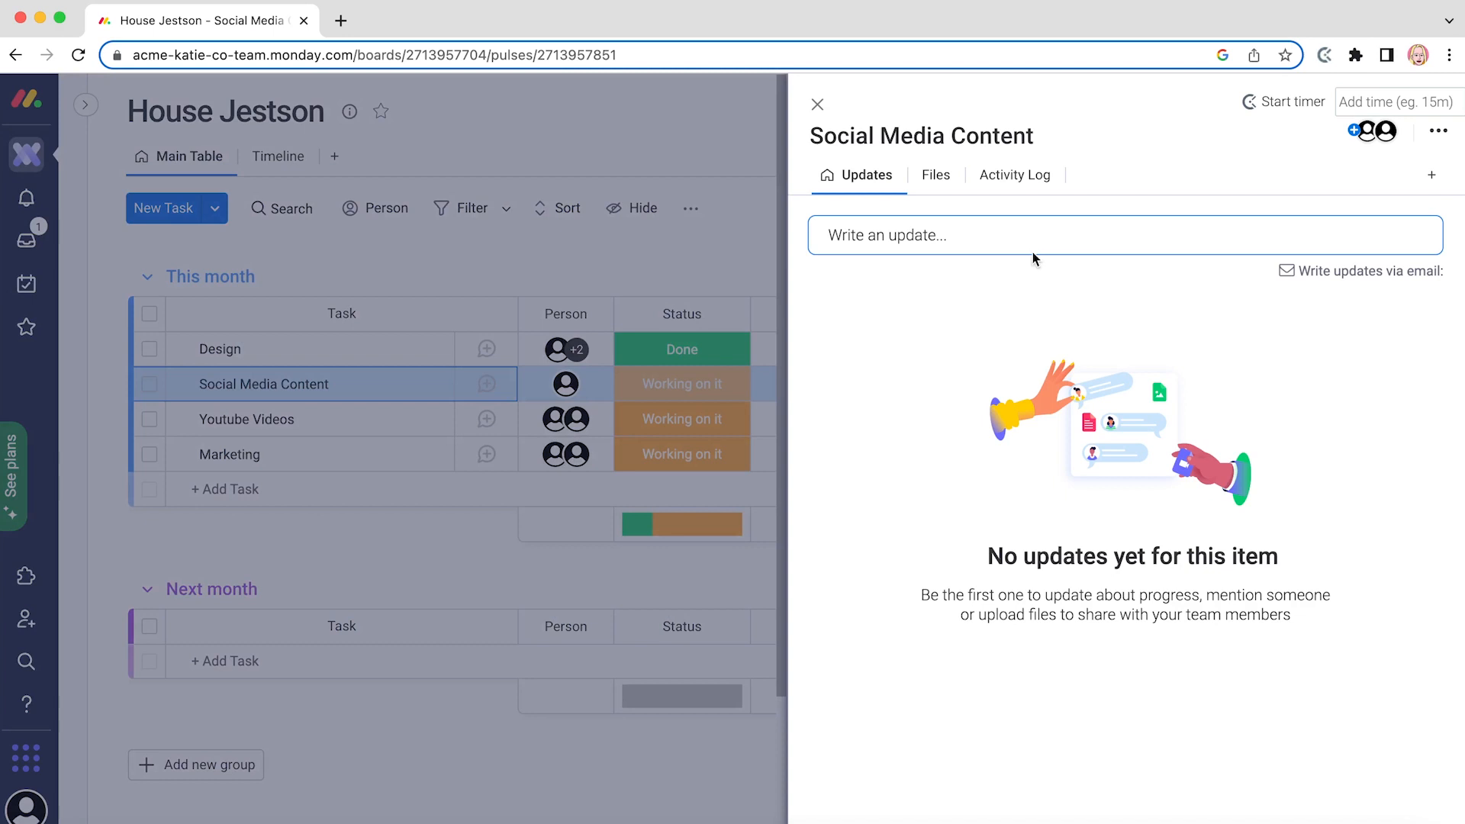
mouse_move(1274, 109)
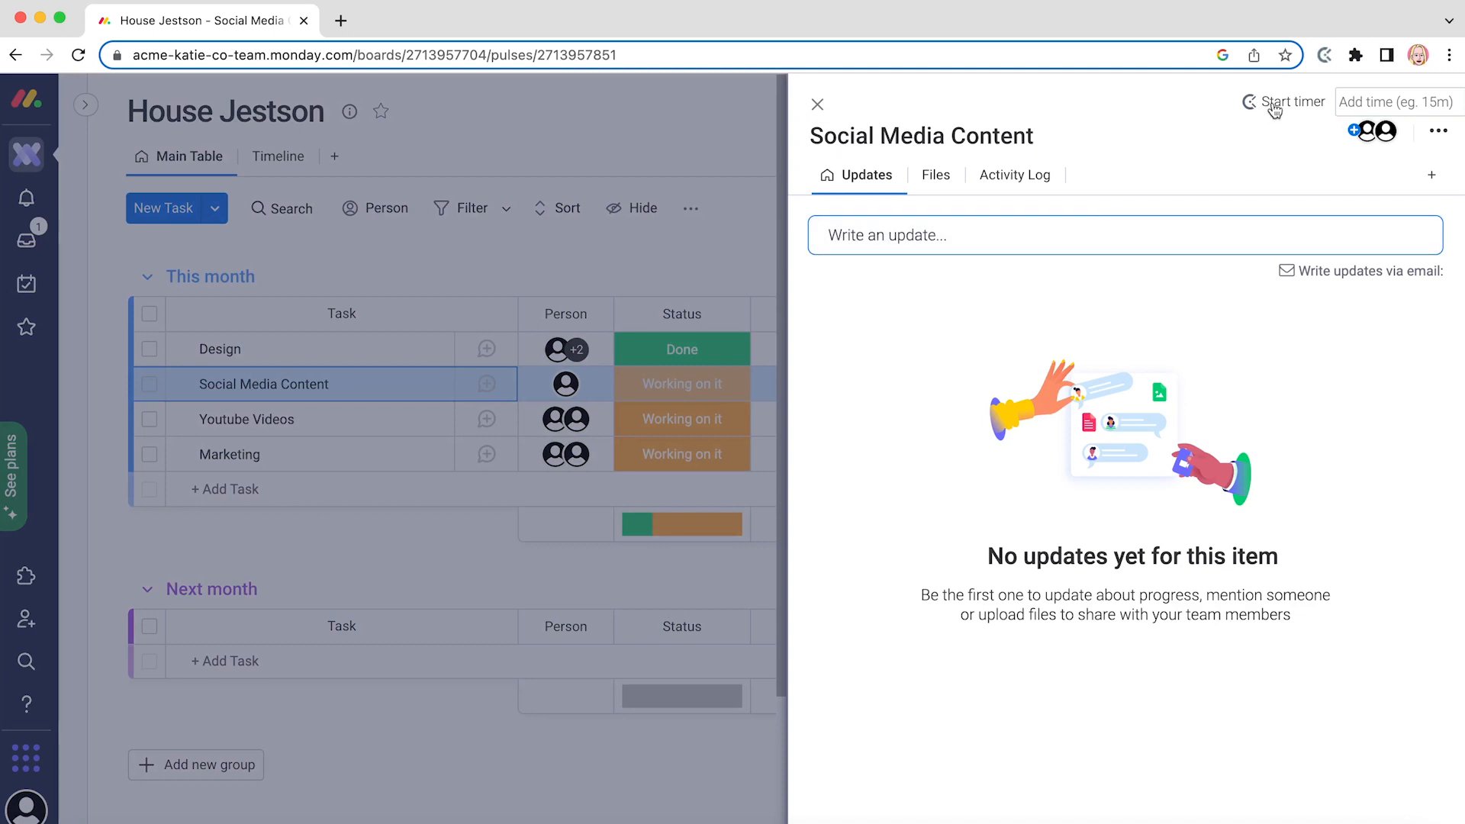
left_click(1292, 102)
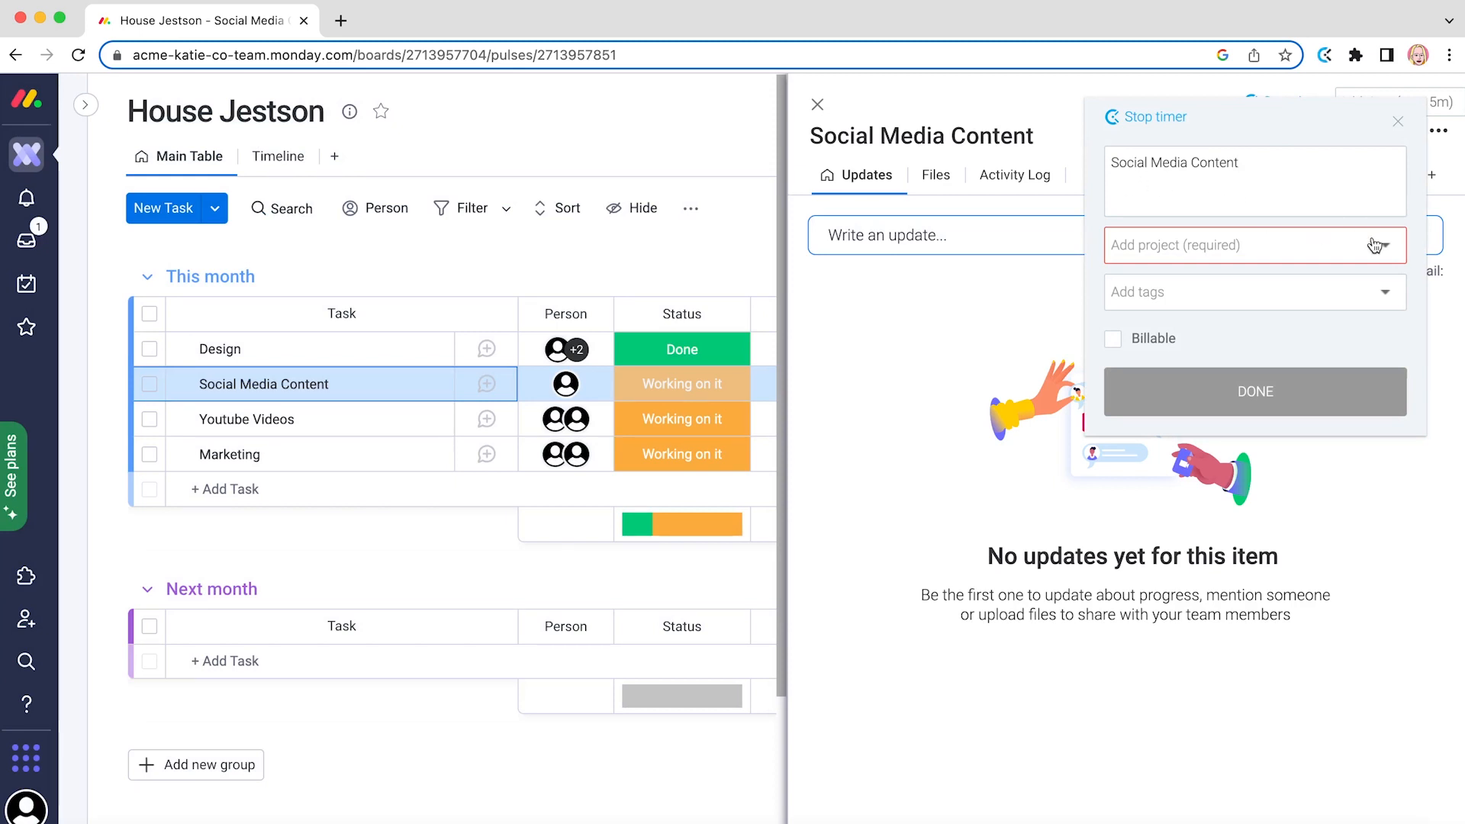
mouse_move(1389, 297)
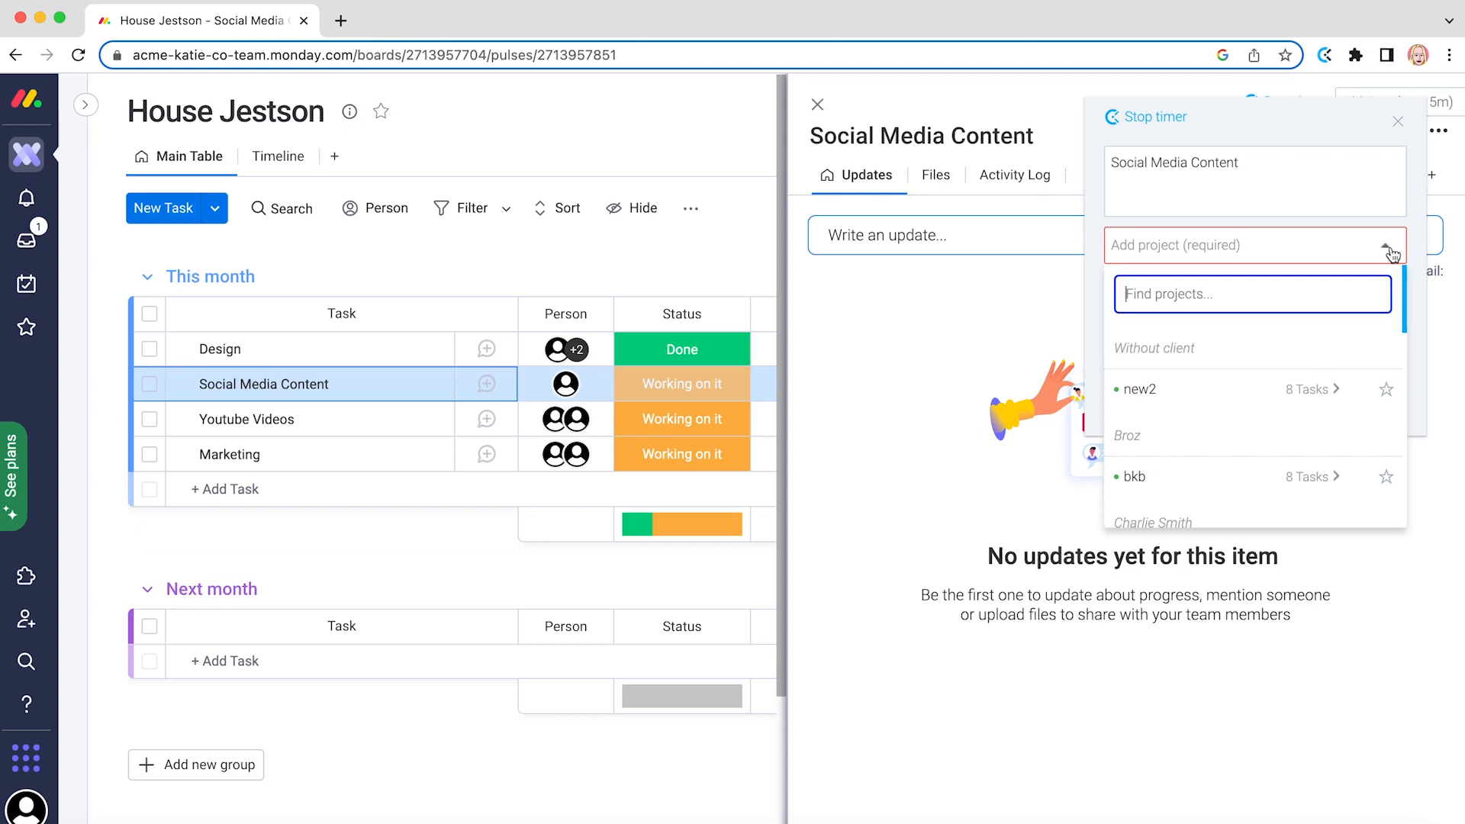
left_click(1139, 388)
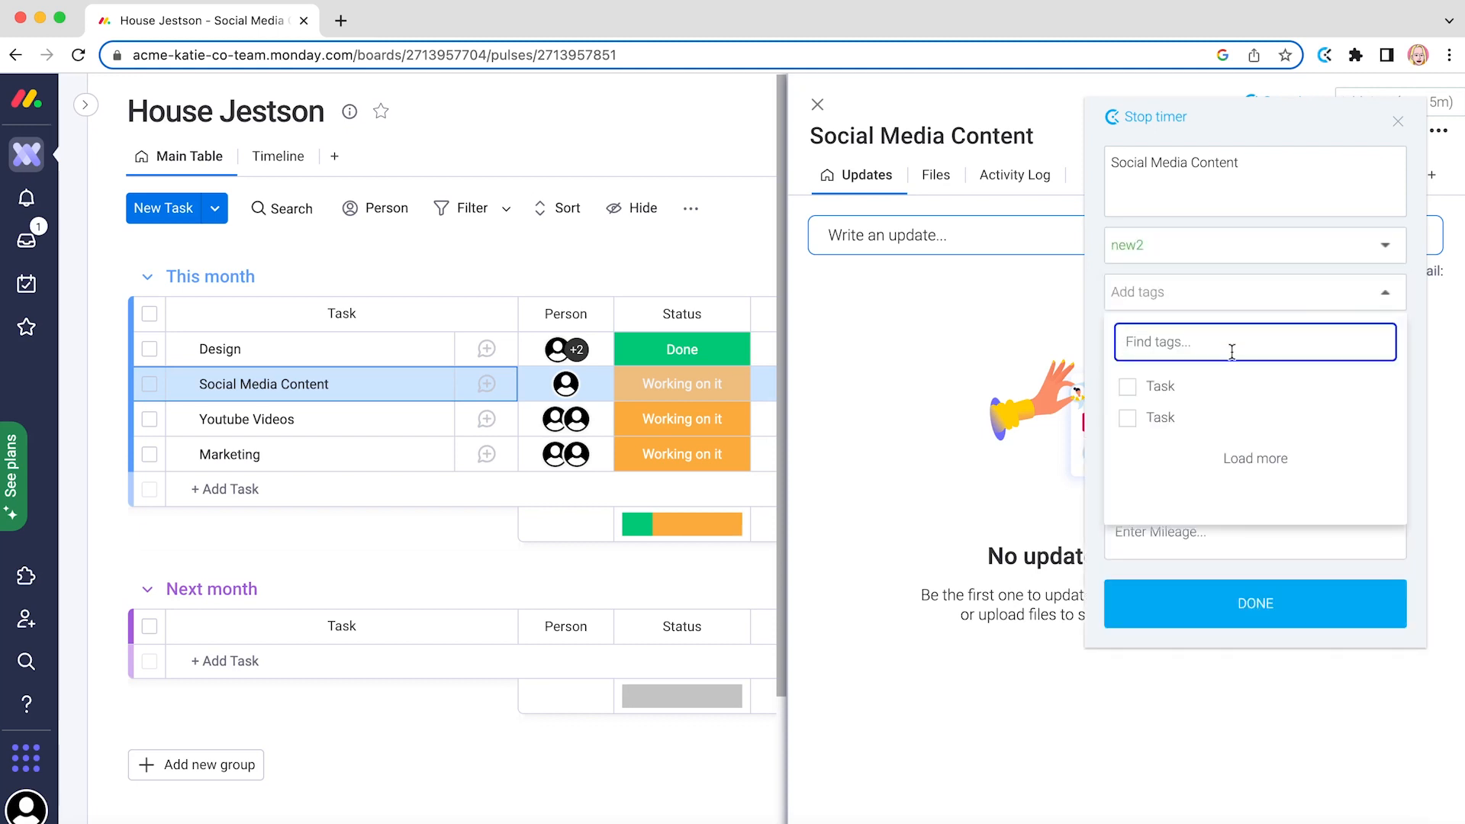
left_click(1160, 386)
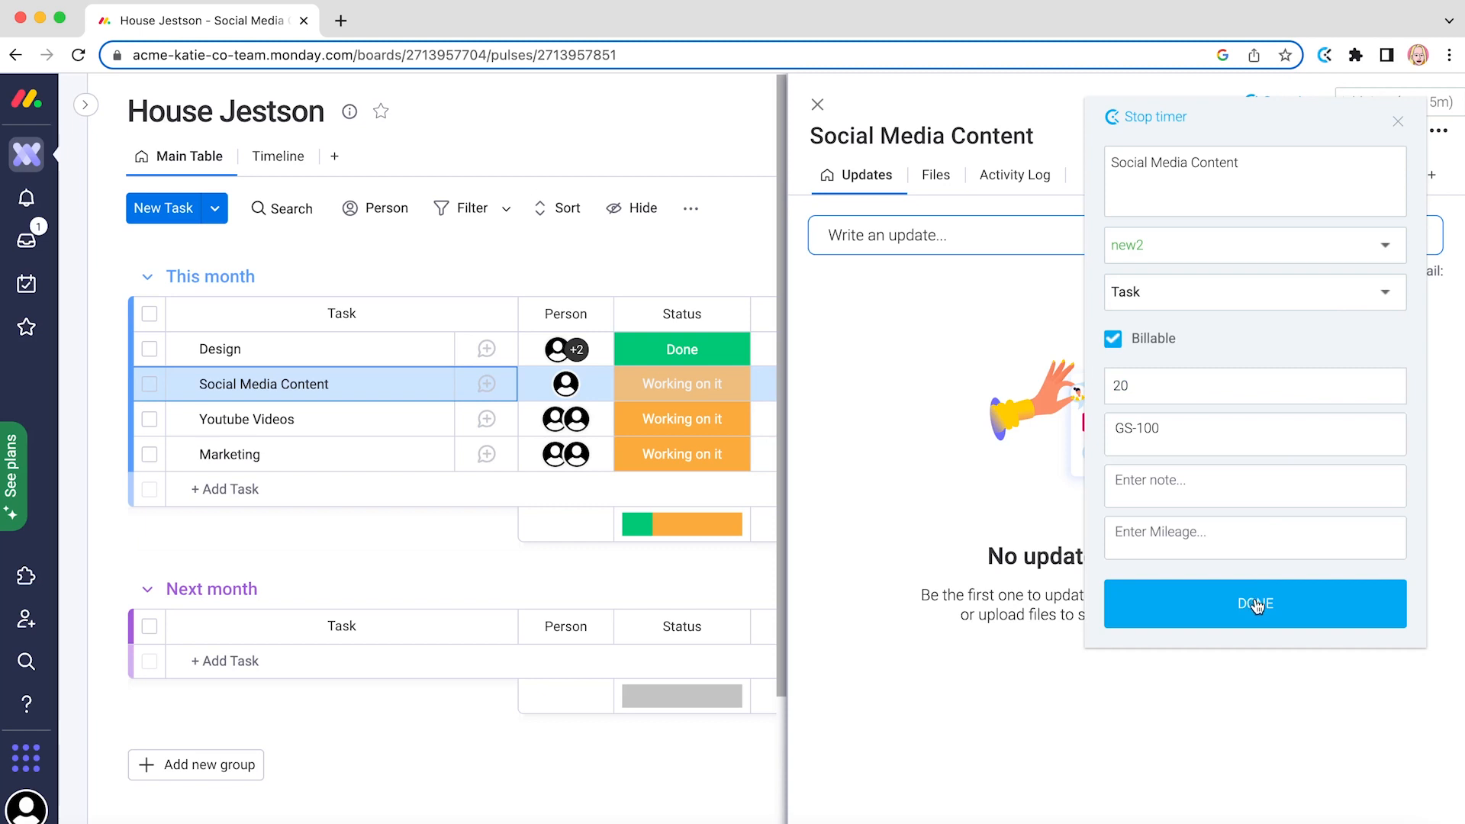
left_click(1254, 604)
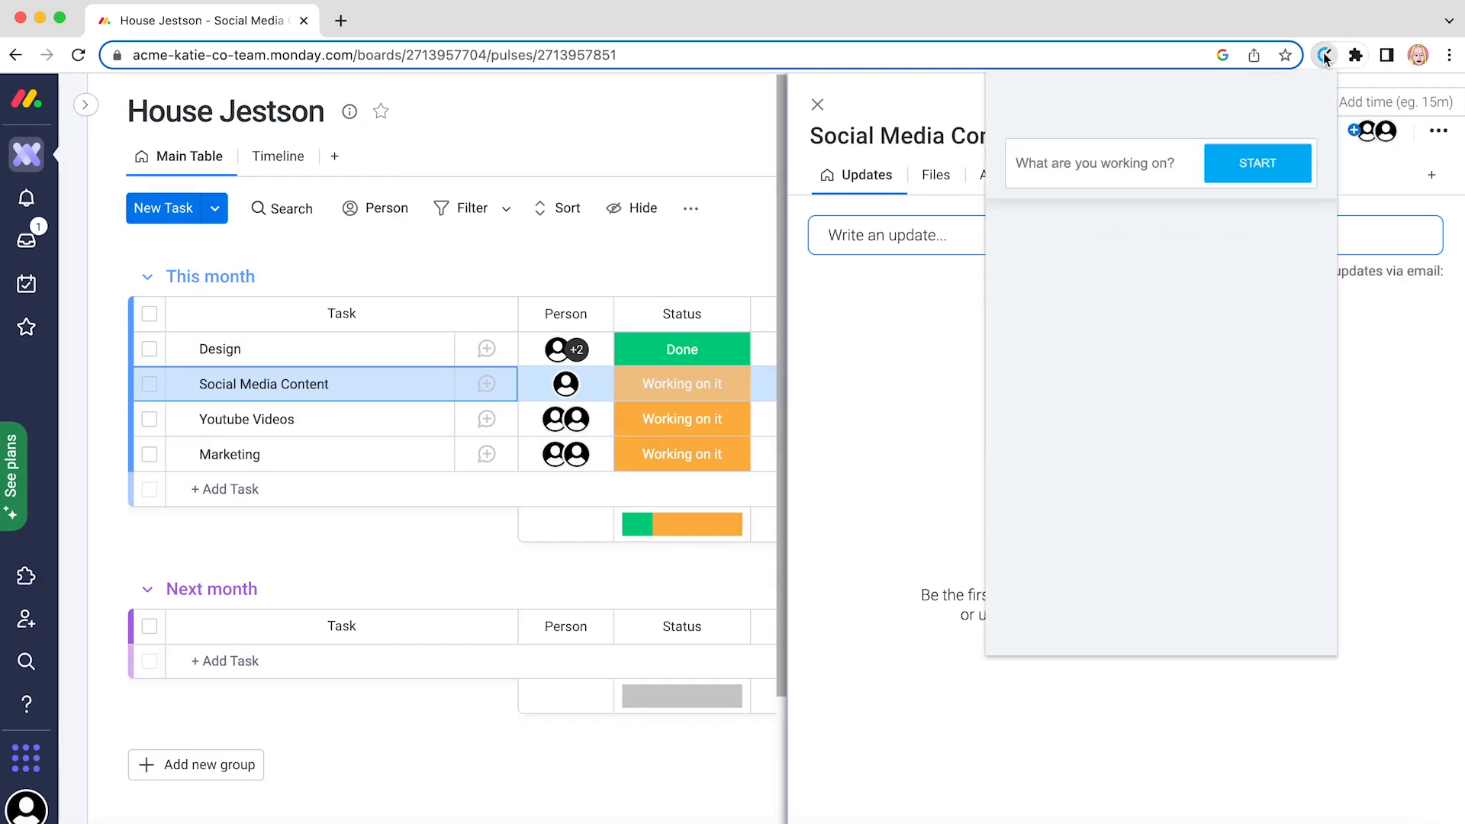
Stop the Social Media Content timer, inspect the one-minute new2 entry, and close the popup
left_click(1257, 163)
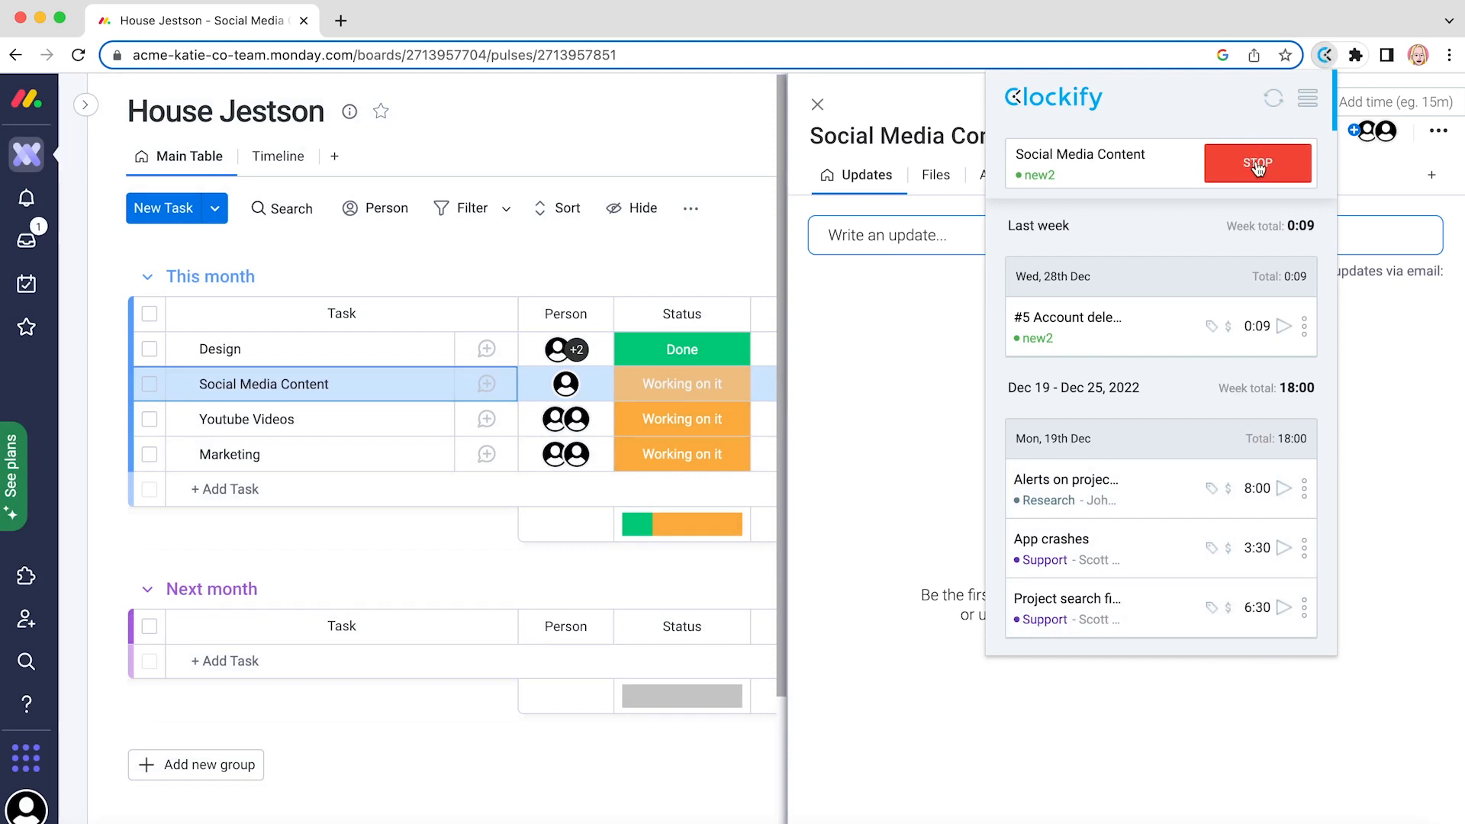
left_click(1257, 163)
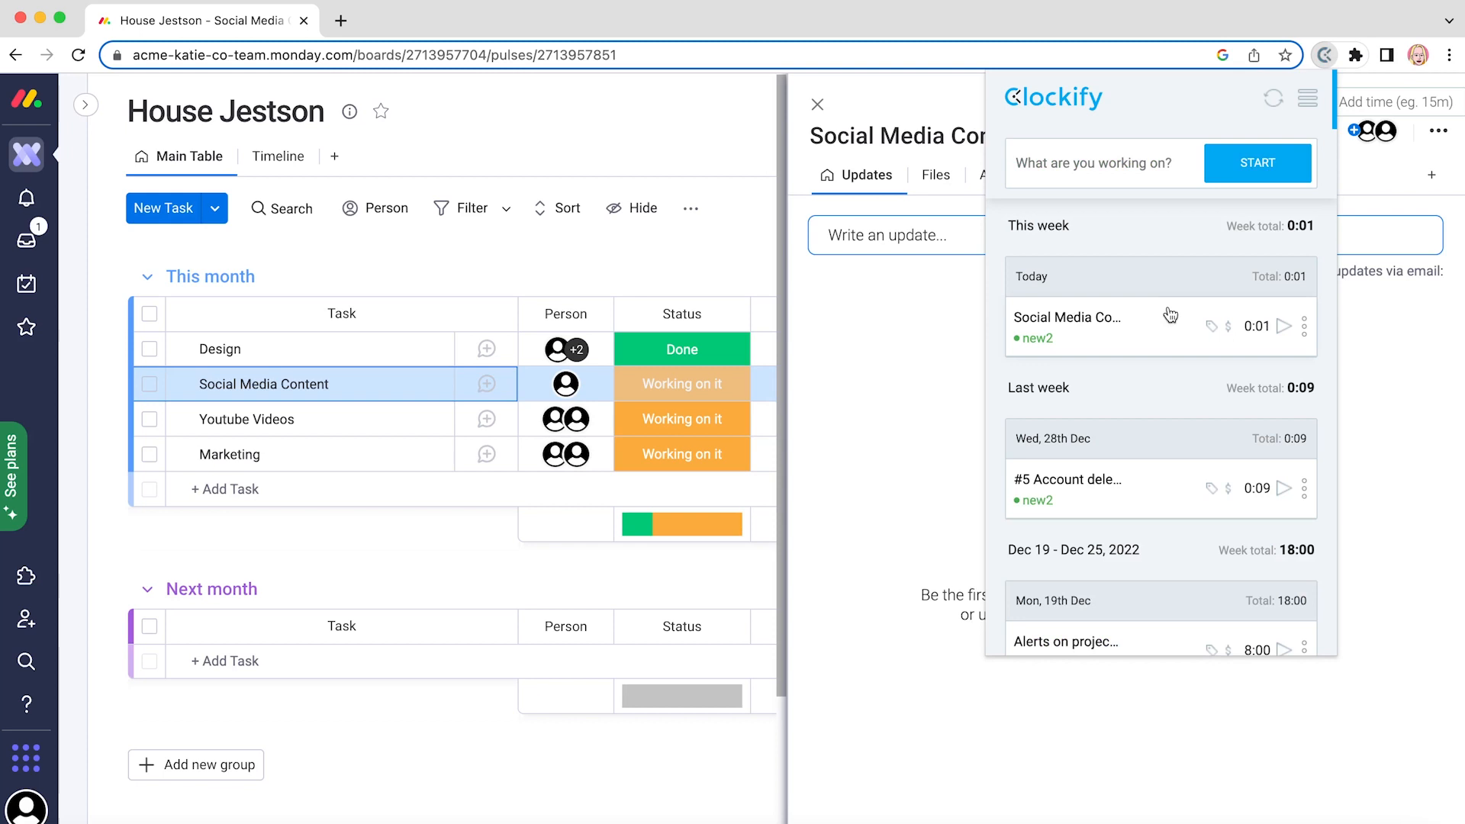
mouse_move(1162, 326)
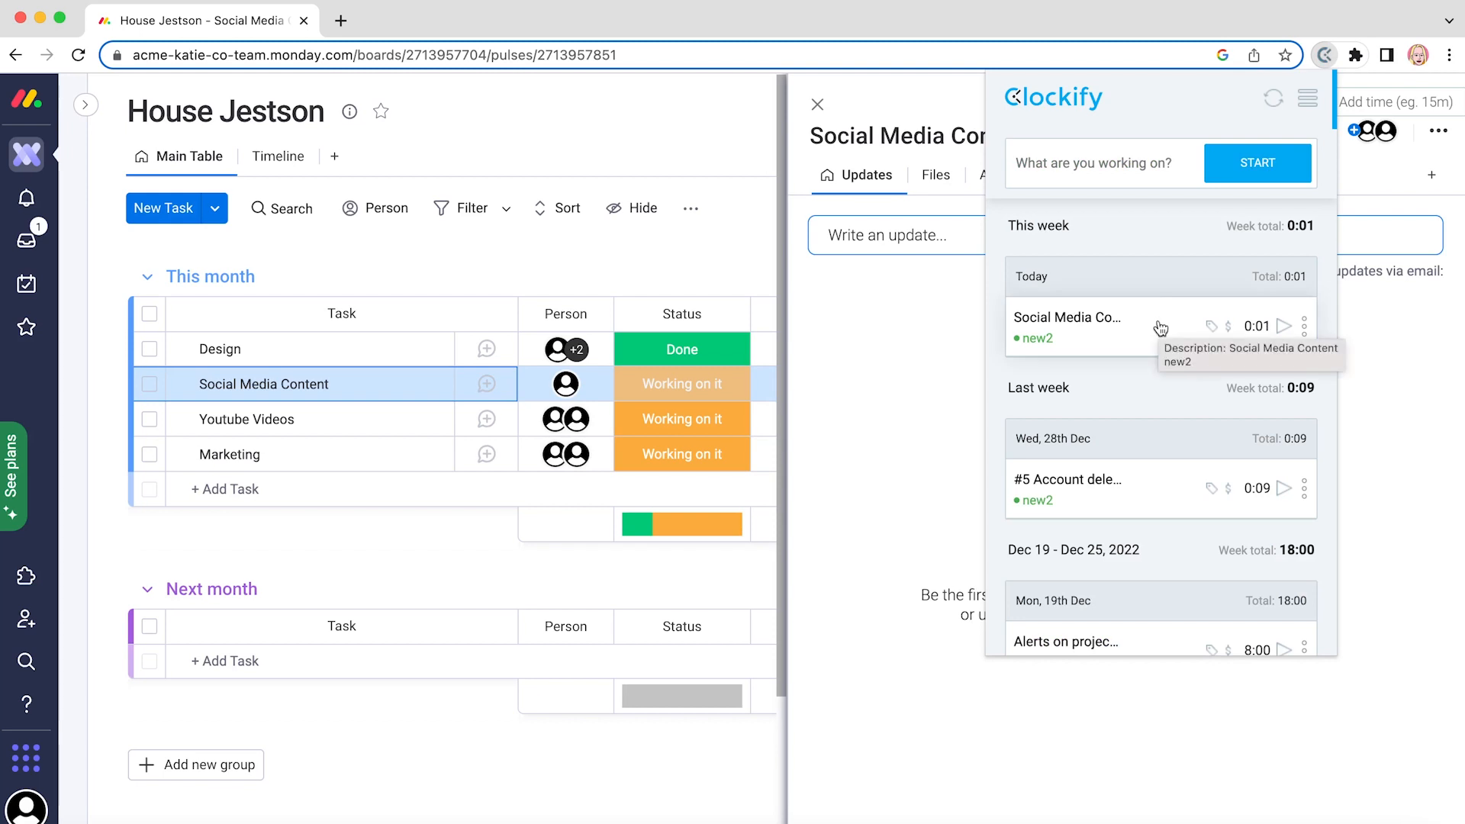
left_click(1068, 325)
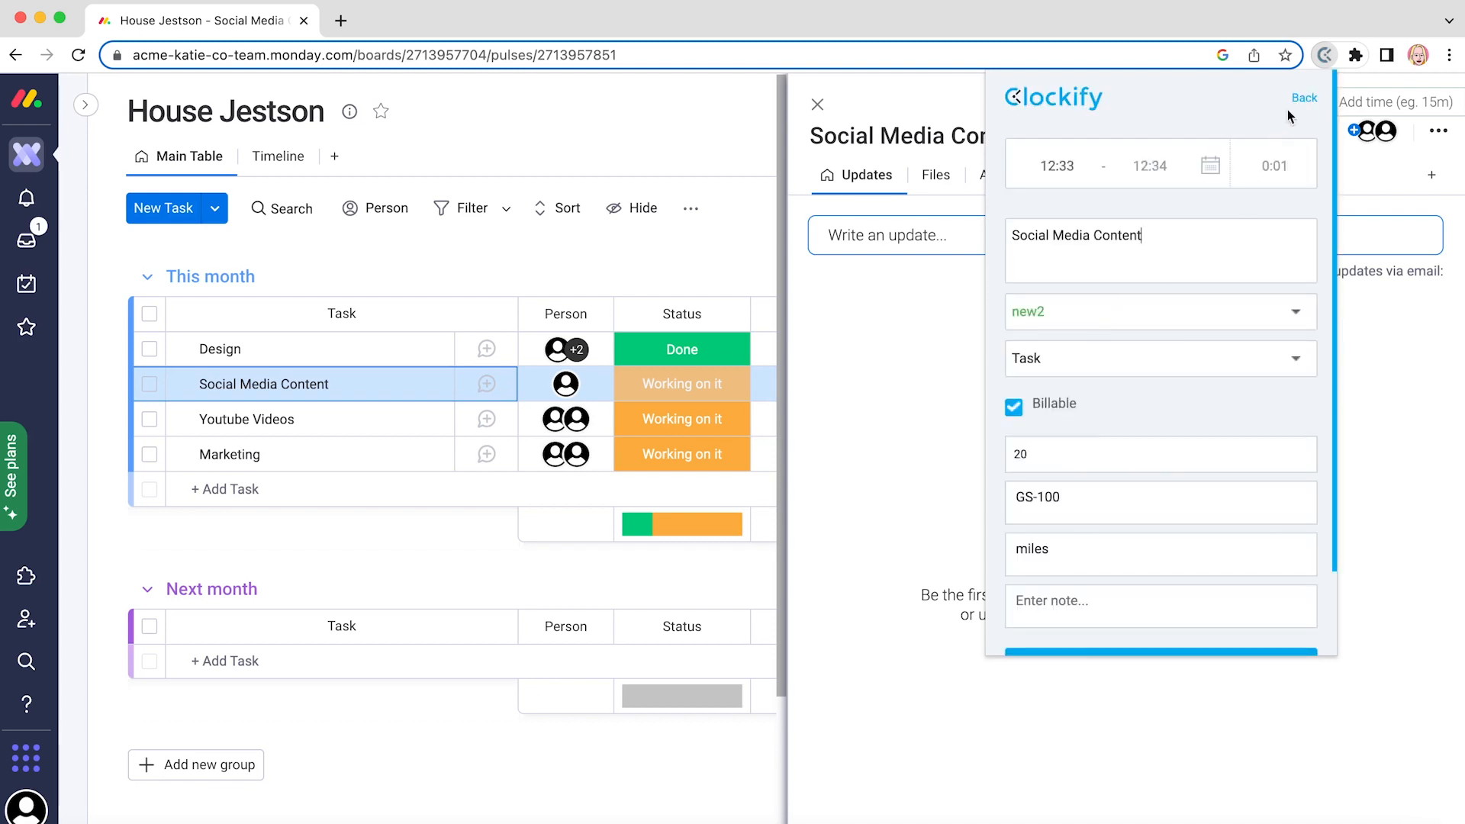
left_click(1304, 97)
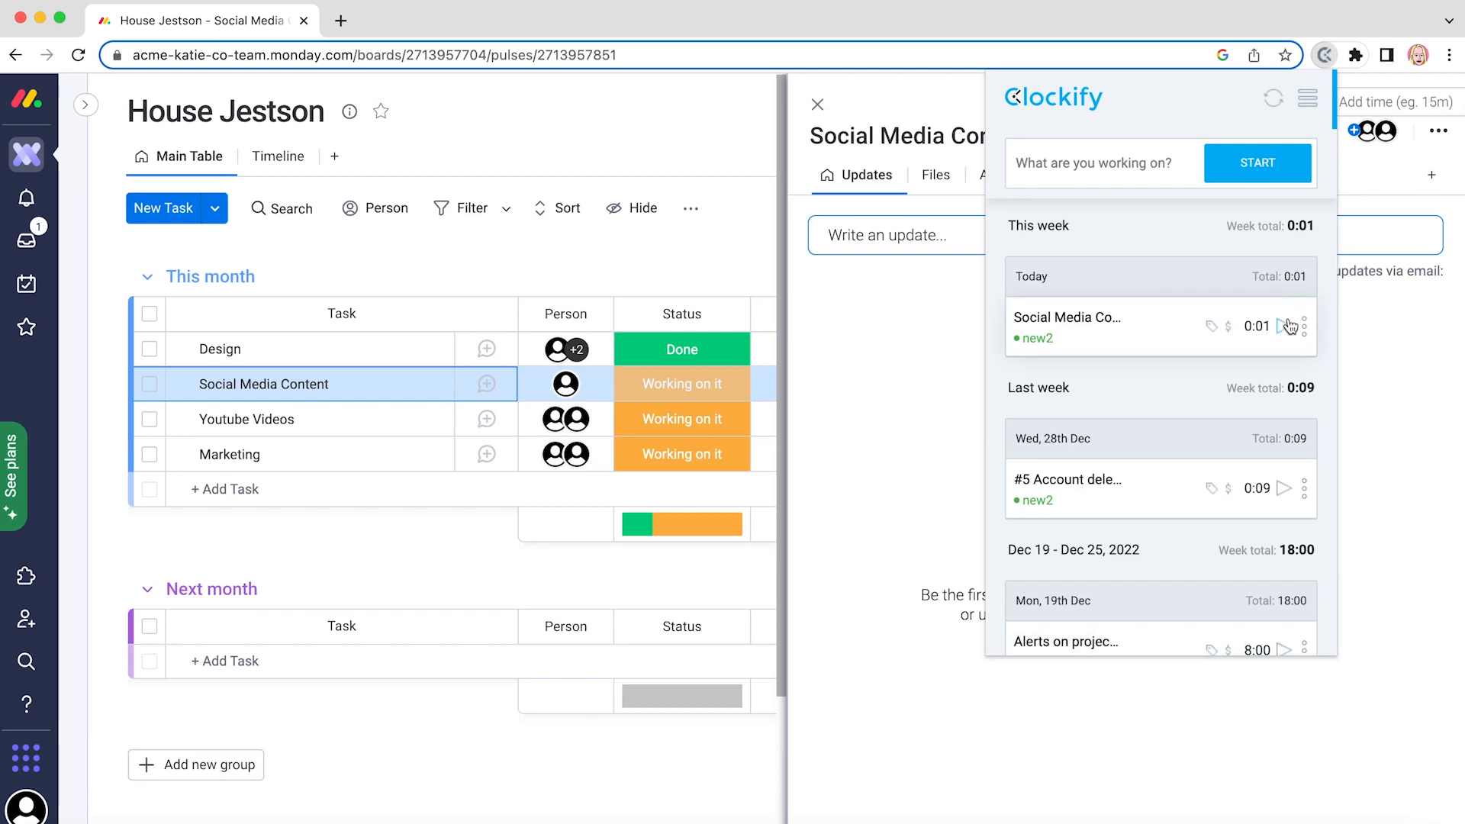
left_click(1287, 326)
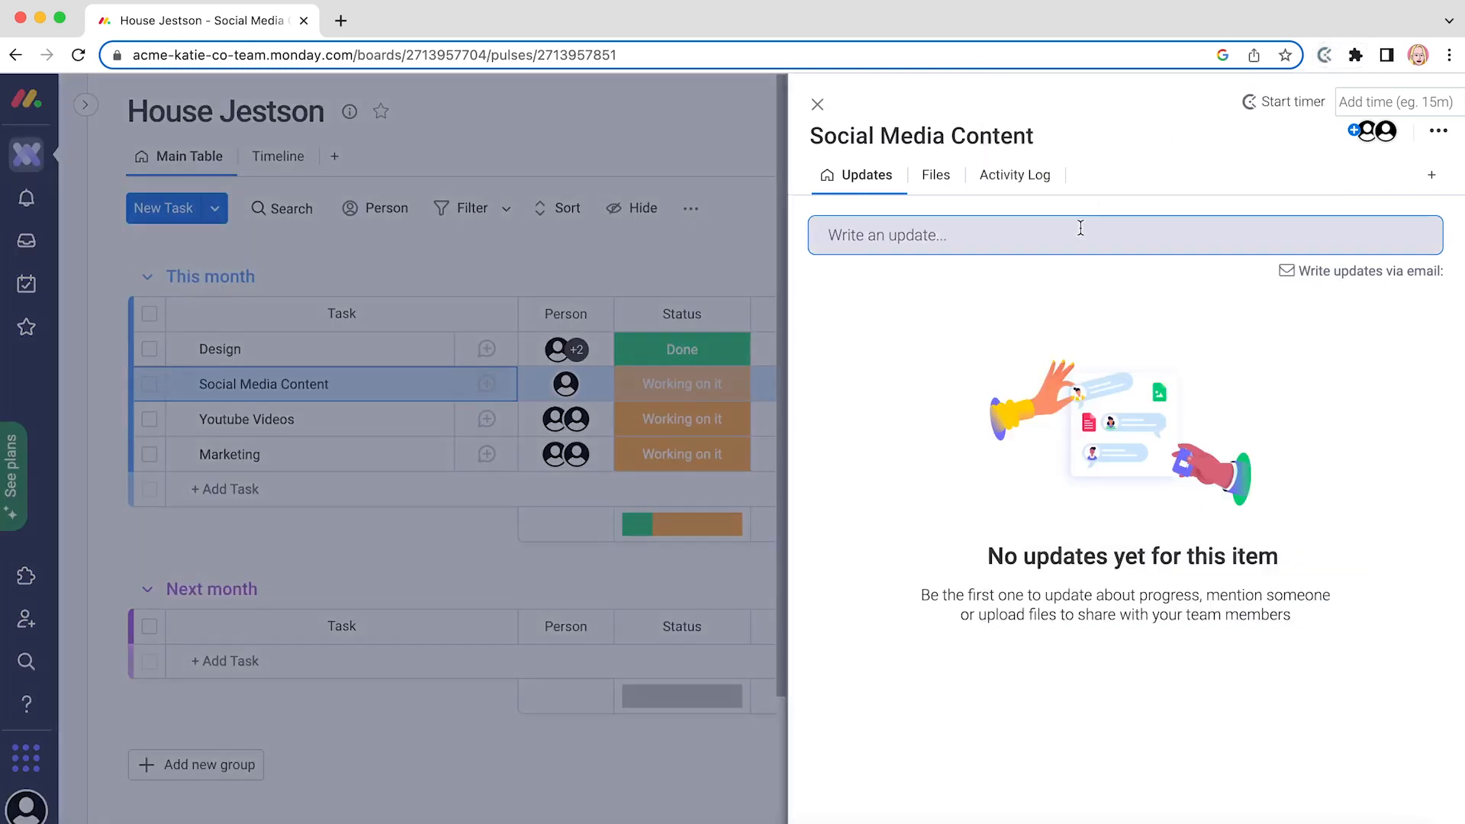
Post the update 'Let's pick new avatar image.' and start a timer using its text
type("Let's pick new avatar image.")
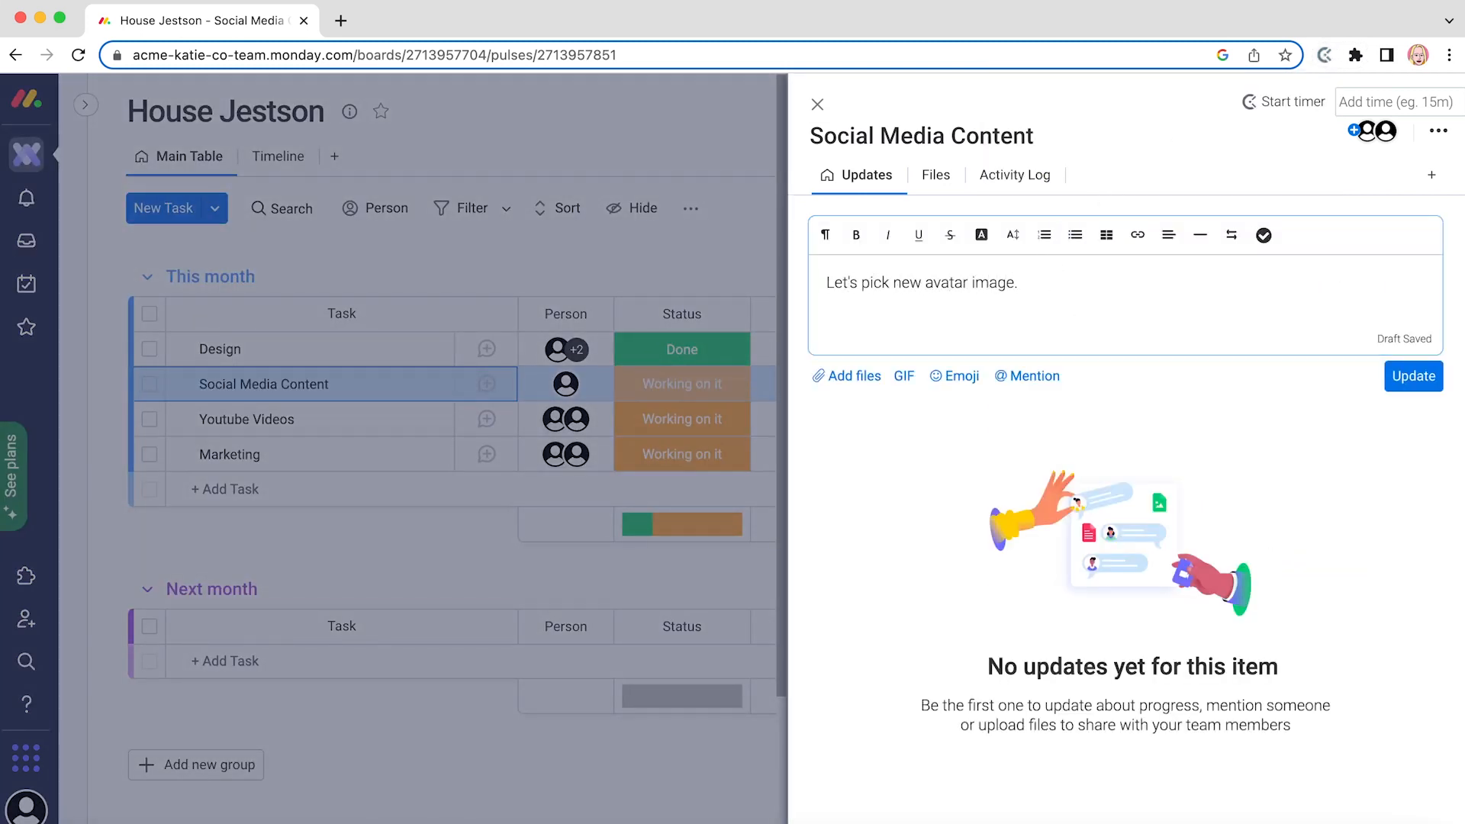
left_click(1413, 375)
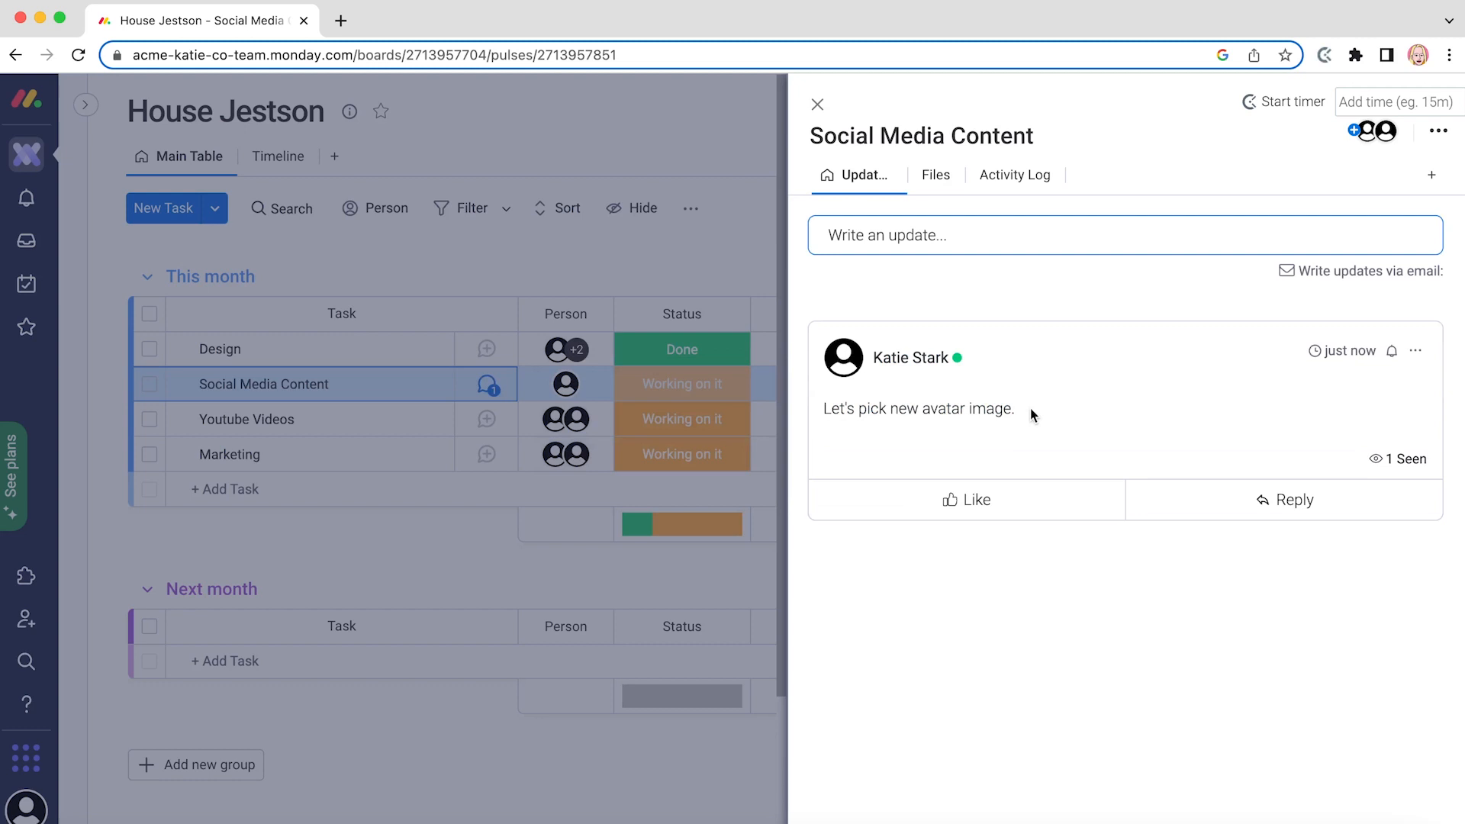
triple_click(919, 409)
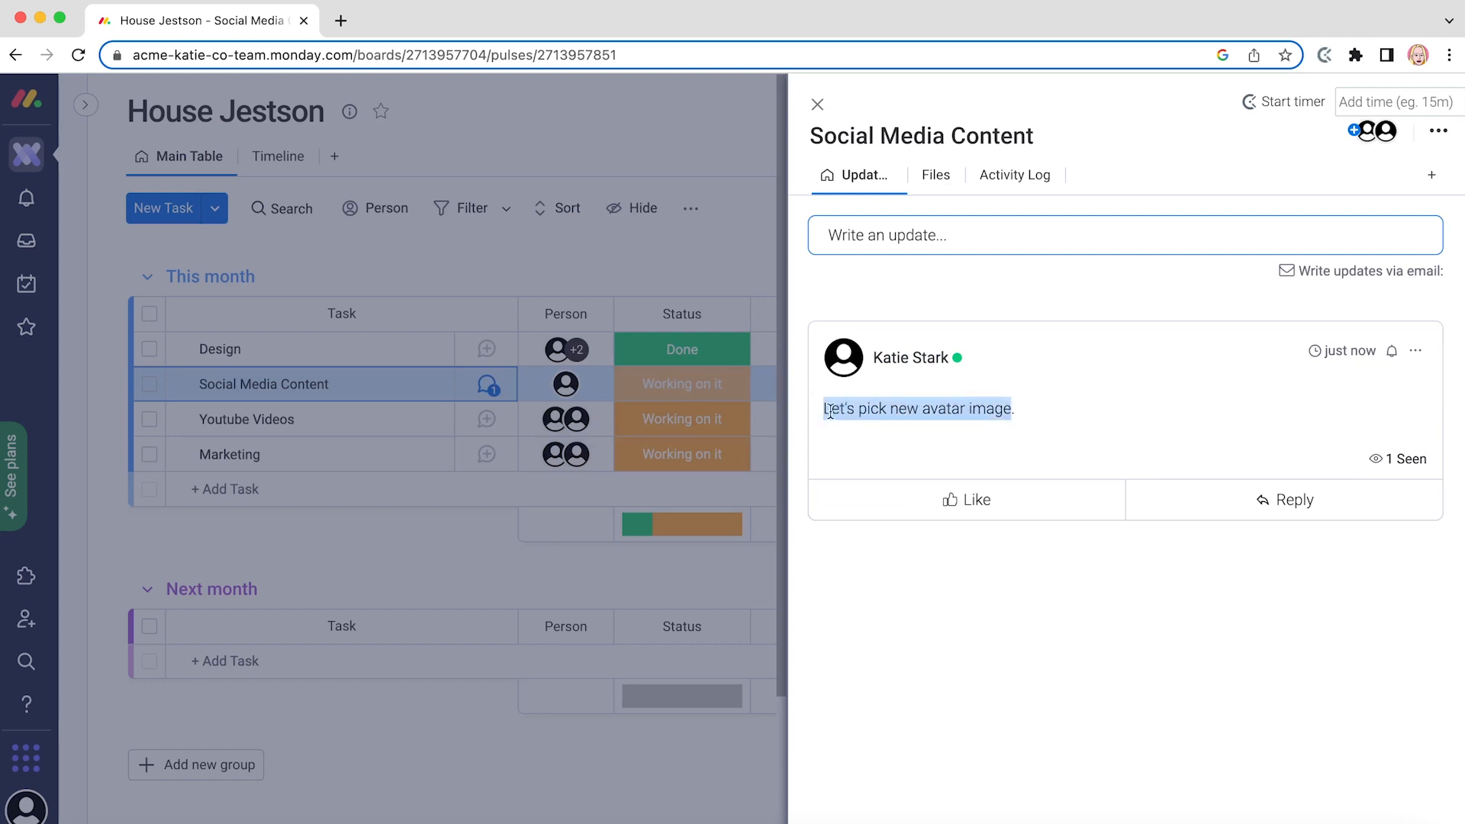
right_click(917, 408)
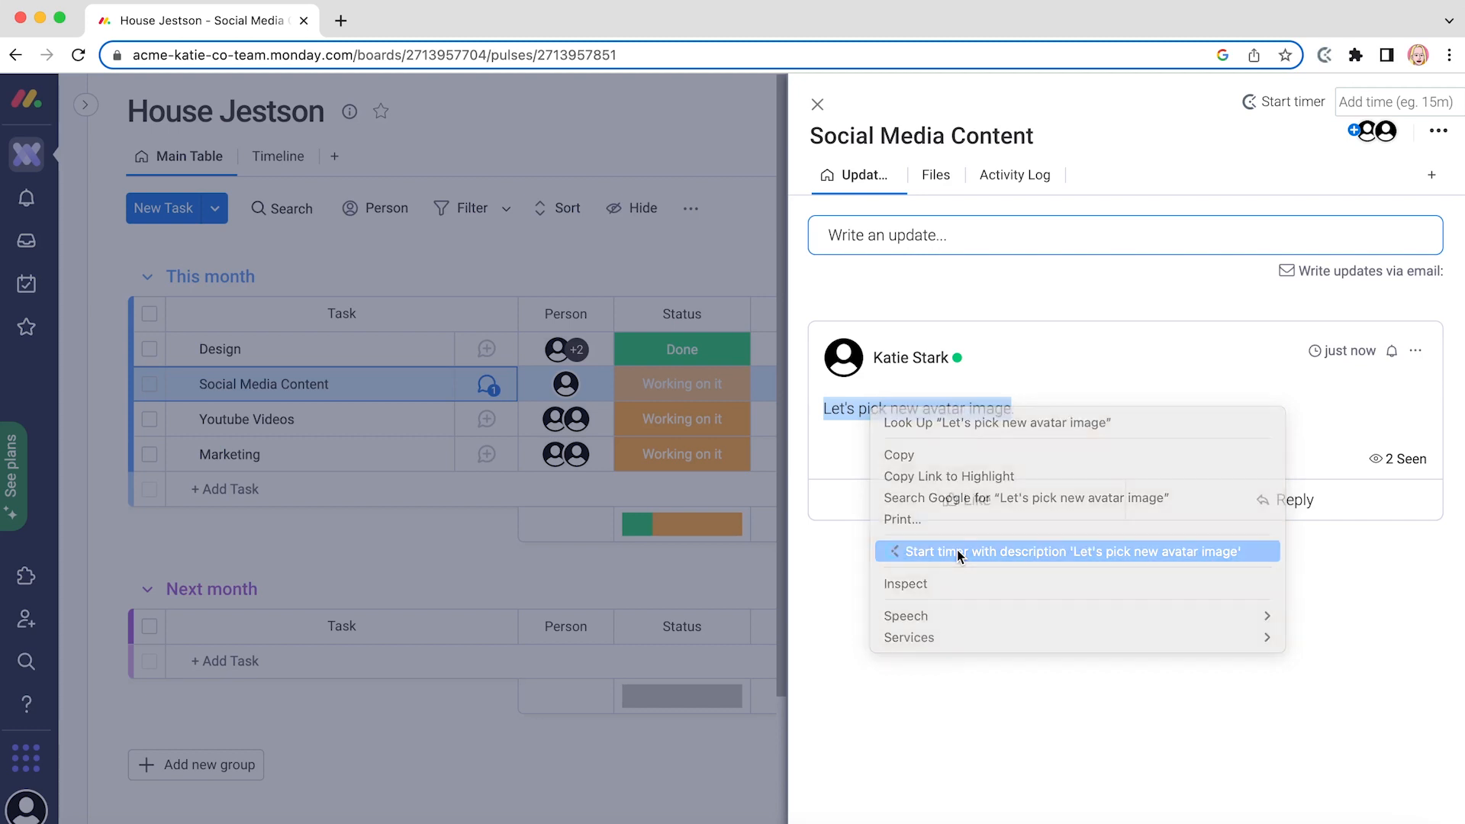
left_click(1073, 551)
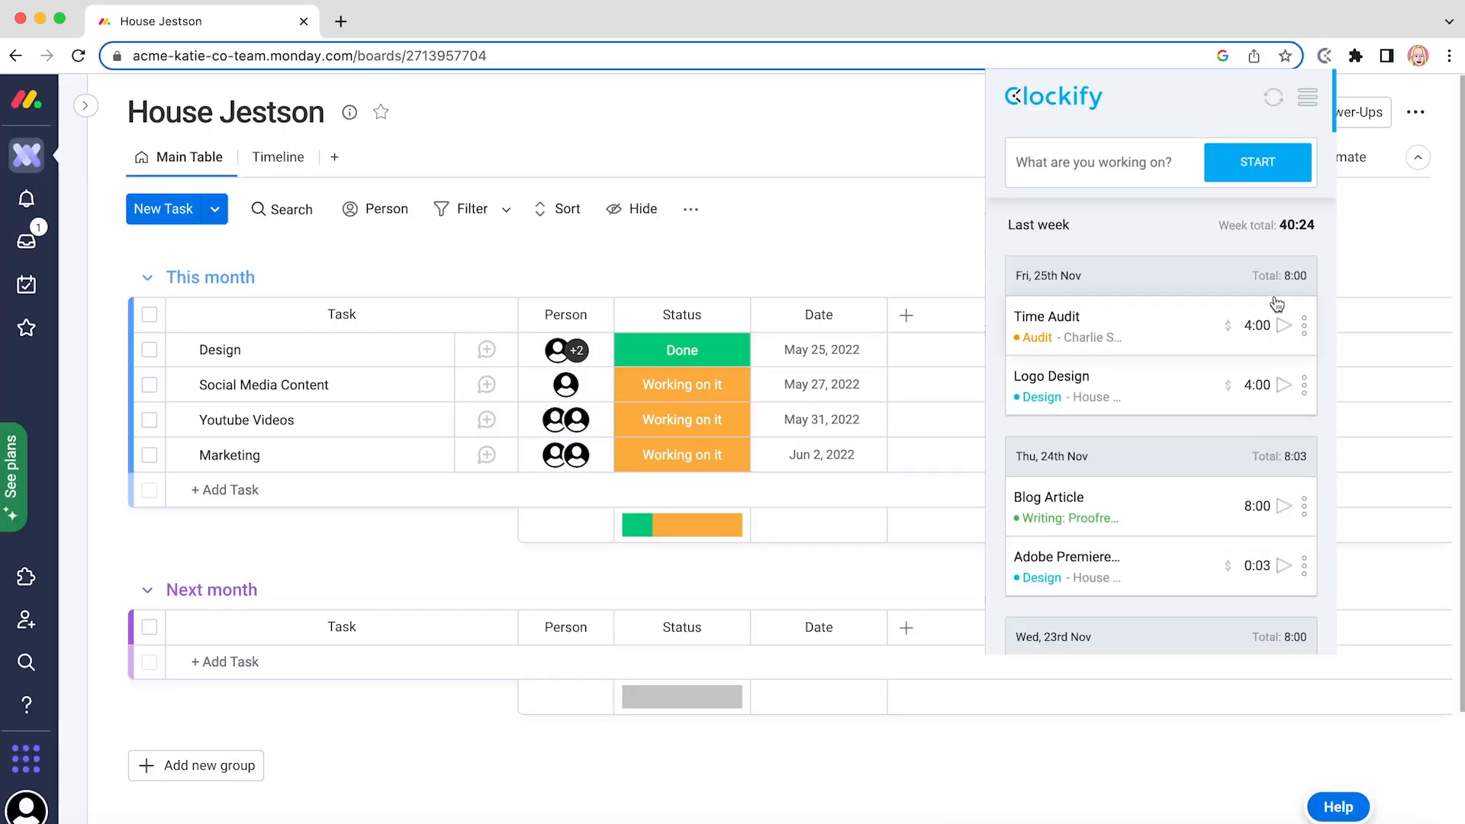
Switch the Clockify extension to manual entry mode and enter start time 1200 in Add Time
left_click(1307, 97)
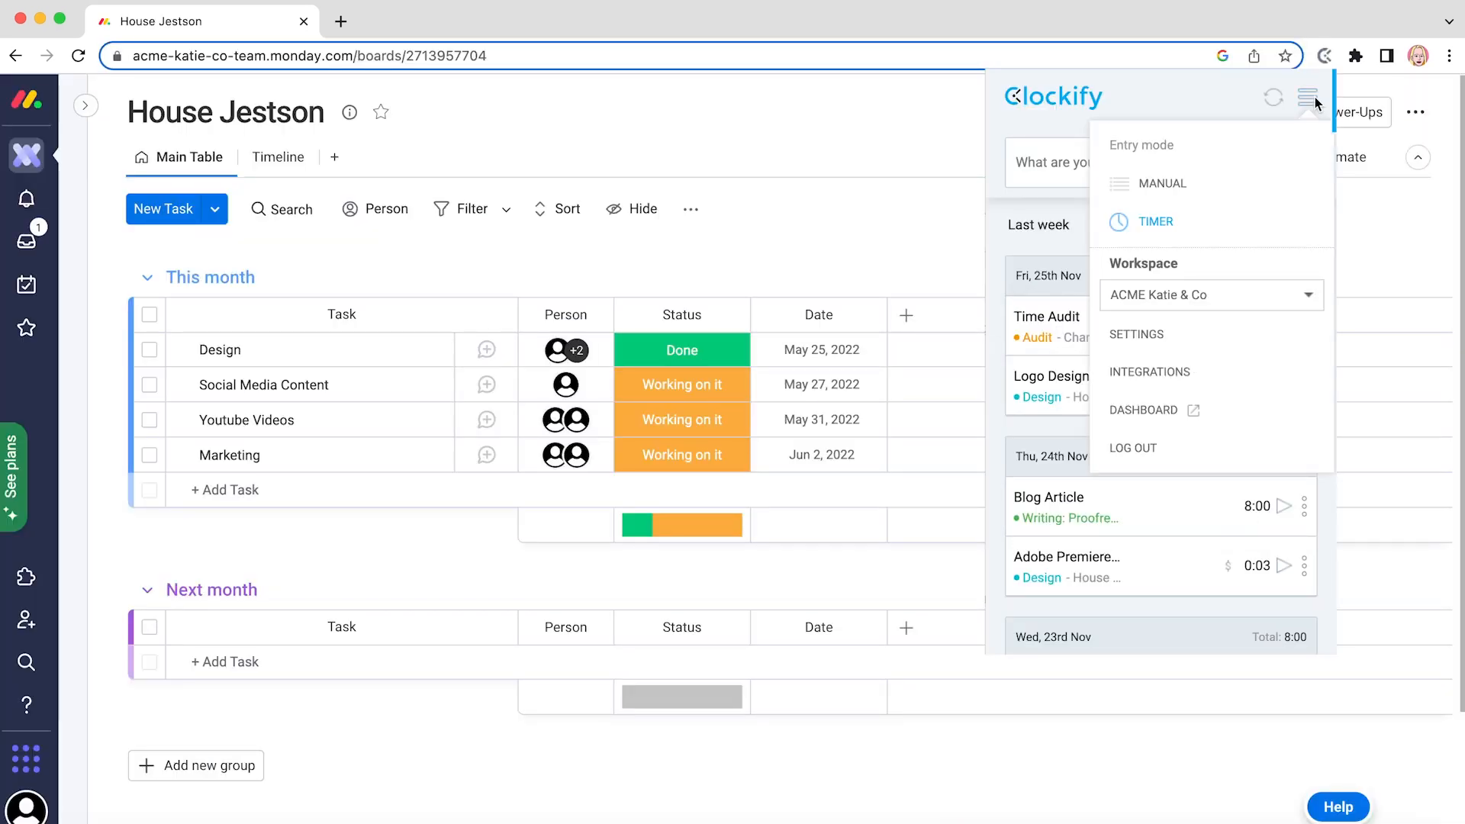
left_click(1162, 183)
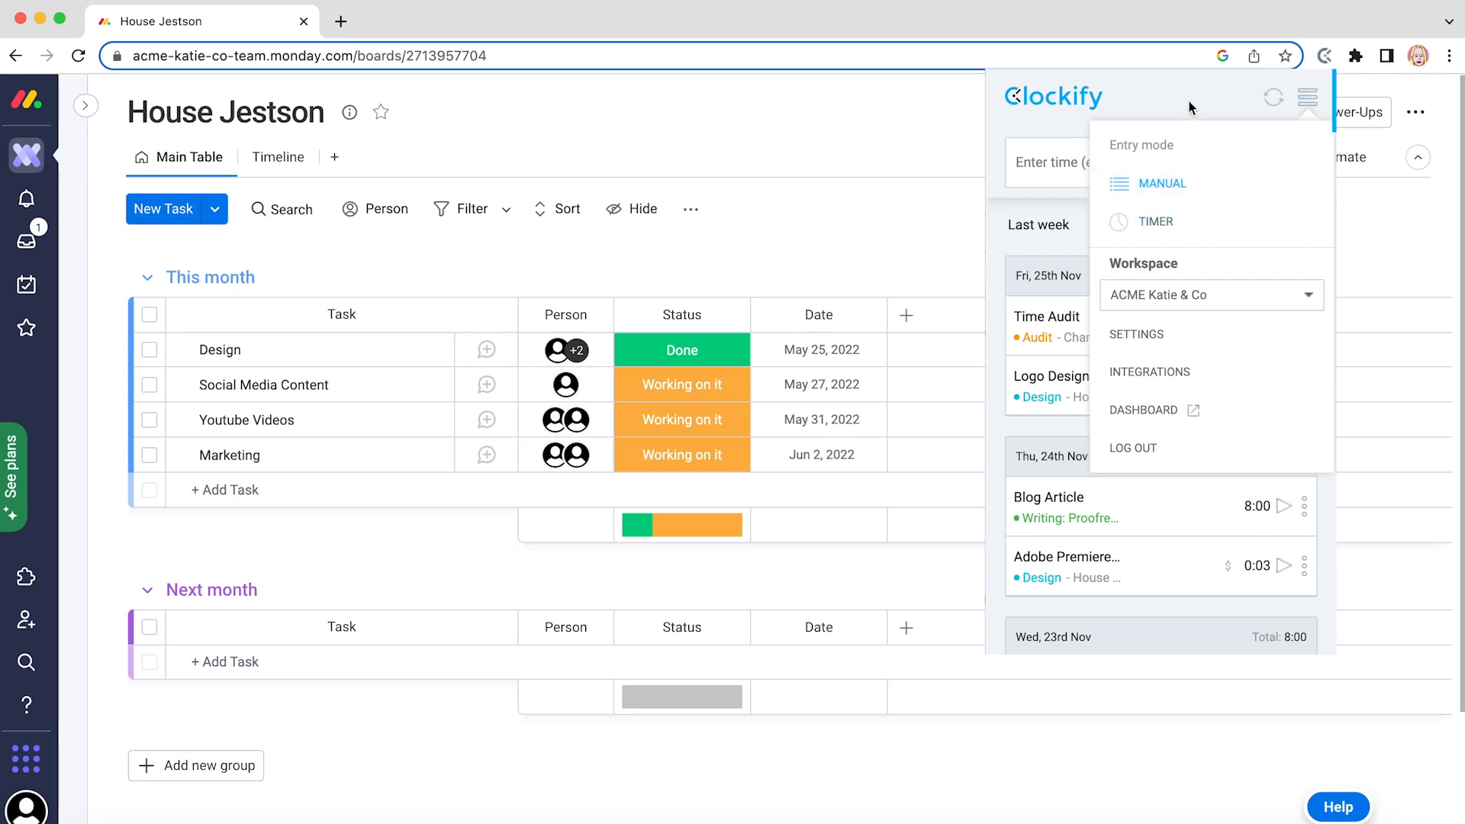
left_click(1308, 97)
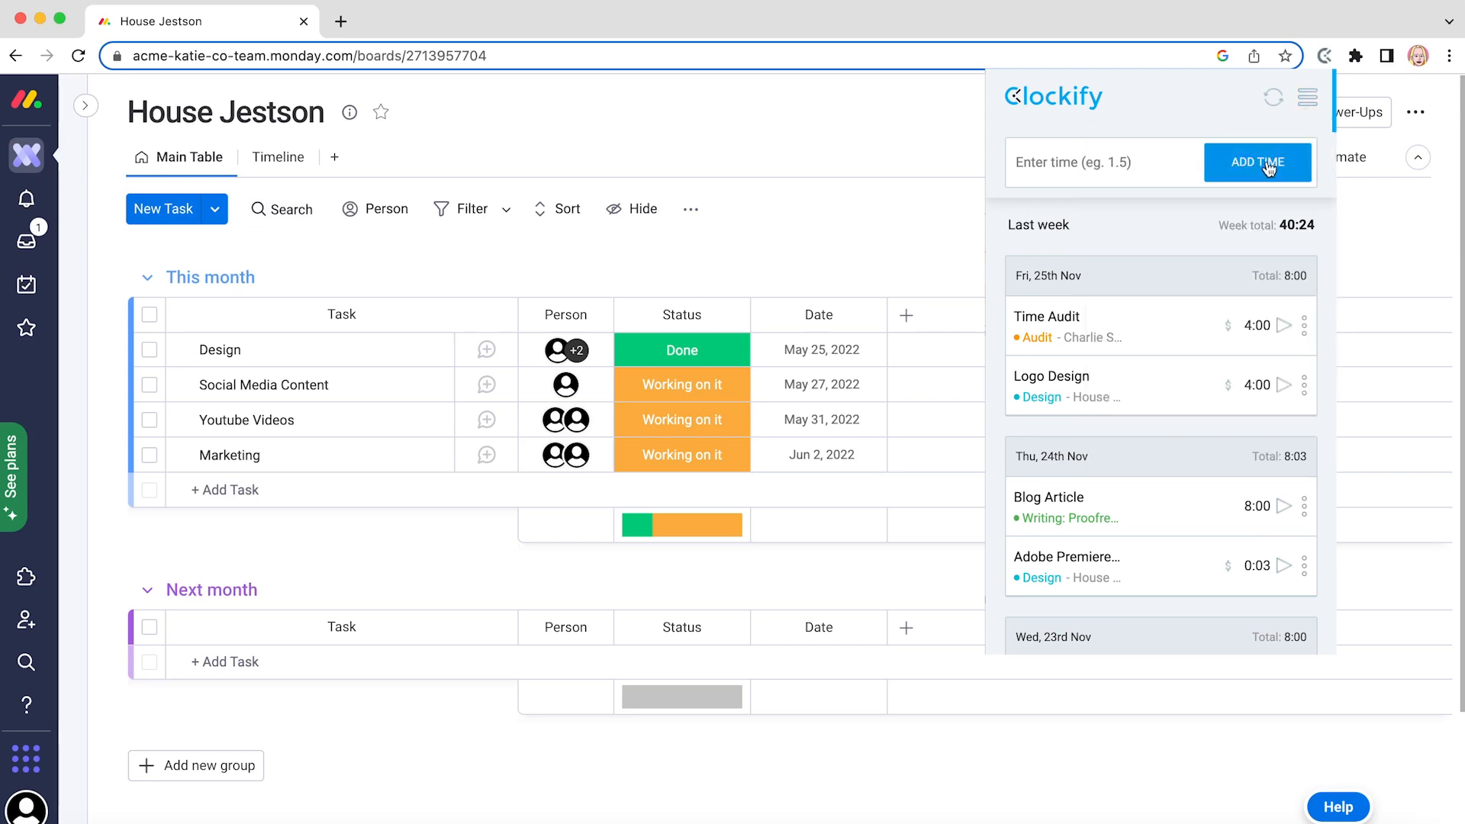
left_click(1257, 162)
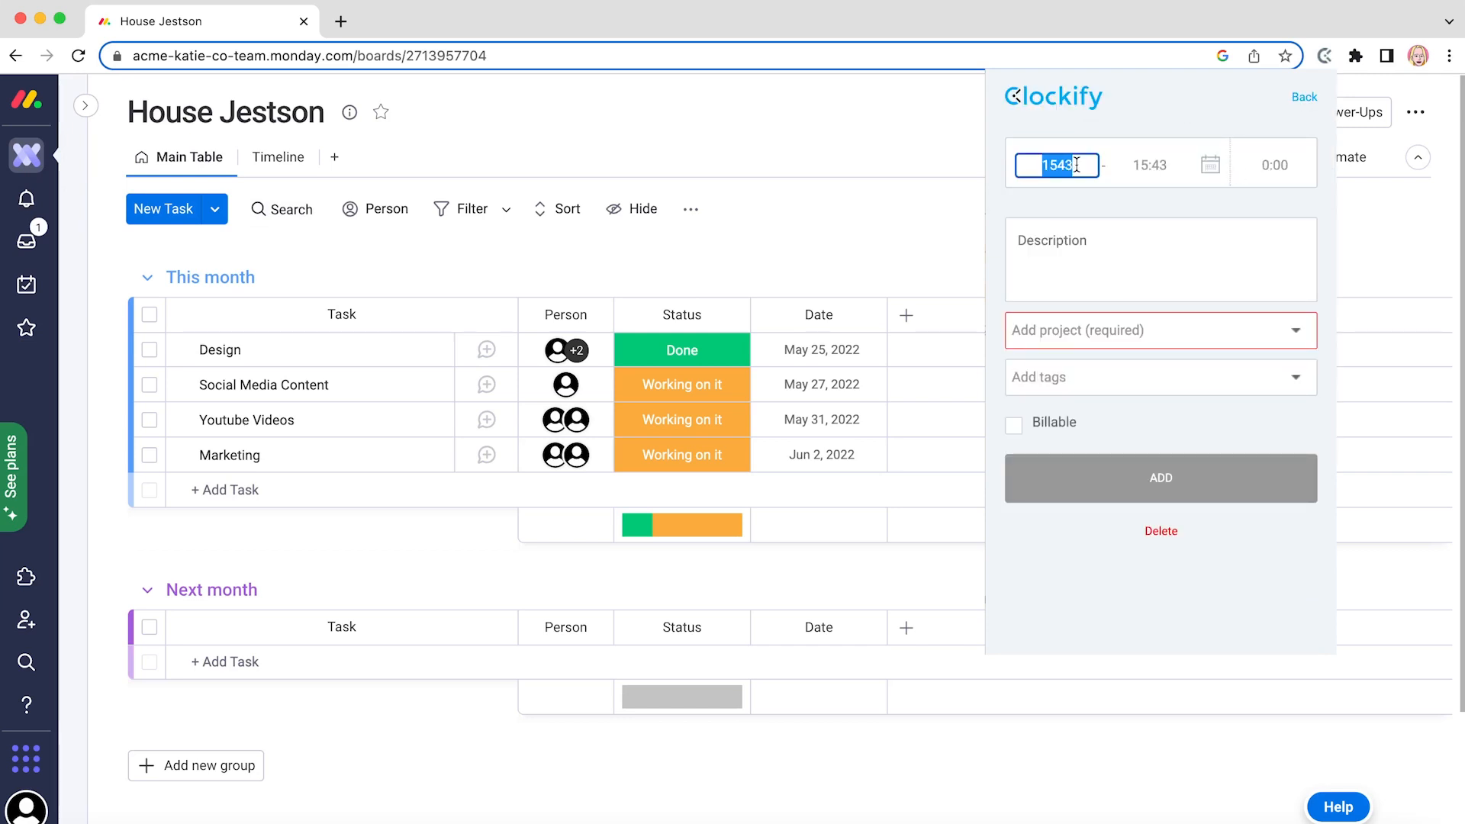
type("1200")
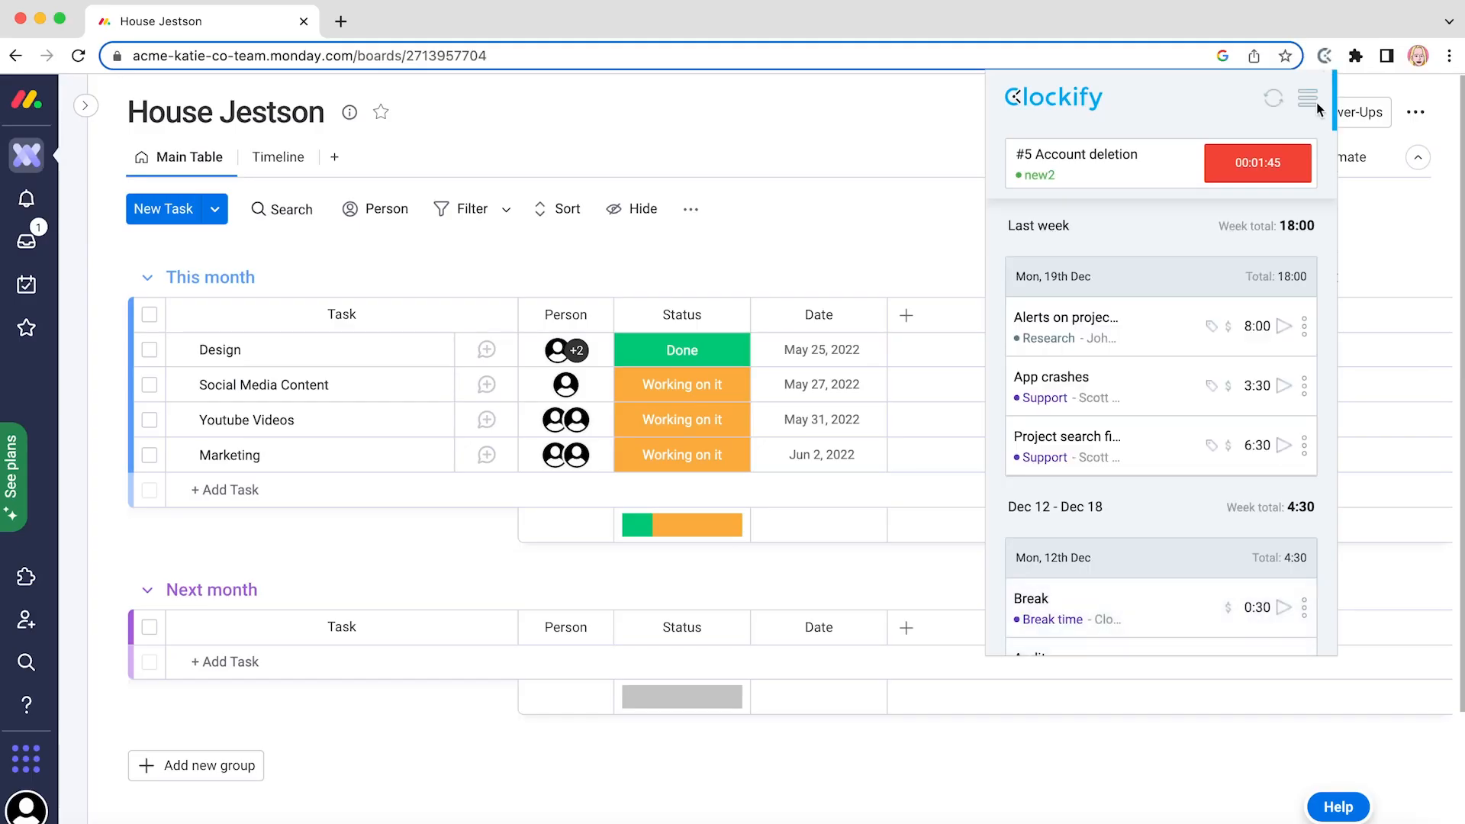
Open the Clockify extension's Settings to review dark mode, idle detection and pomodoro options
left_click(1308, 97)
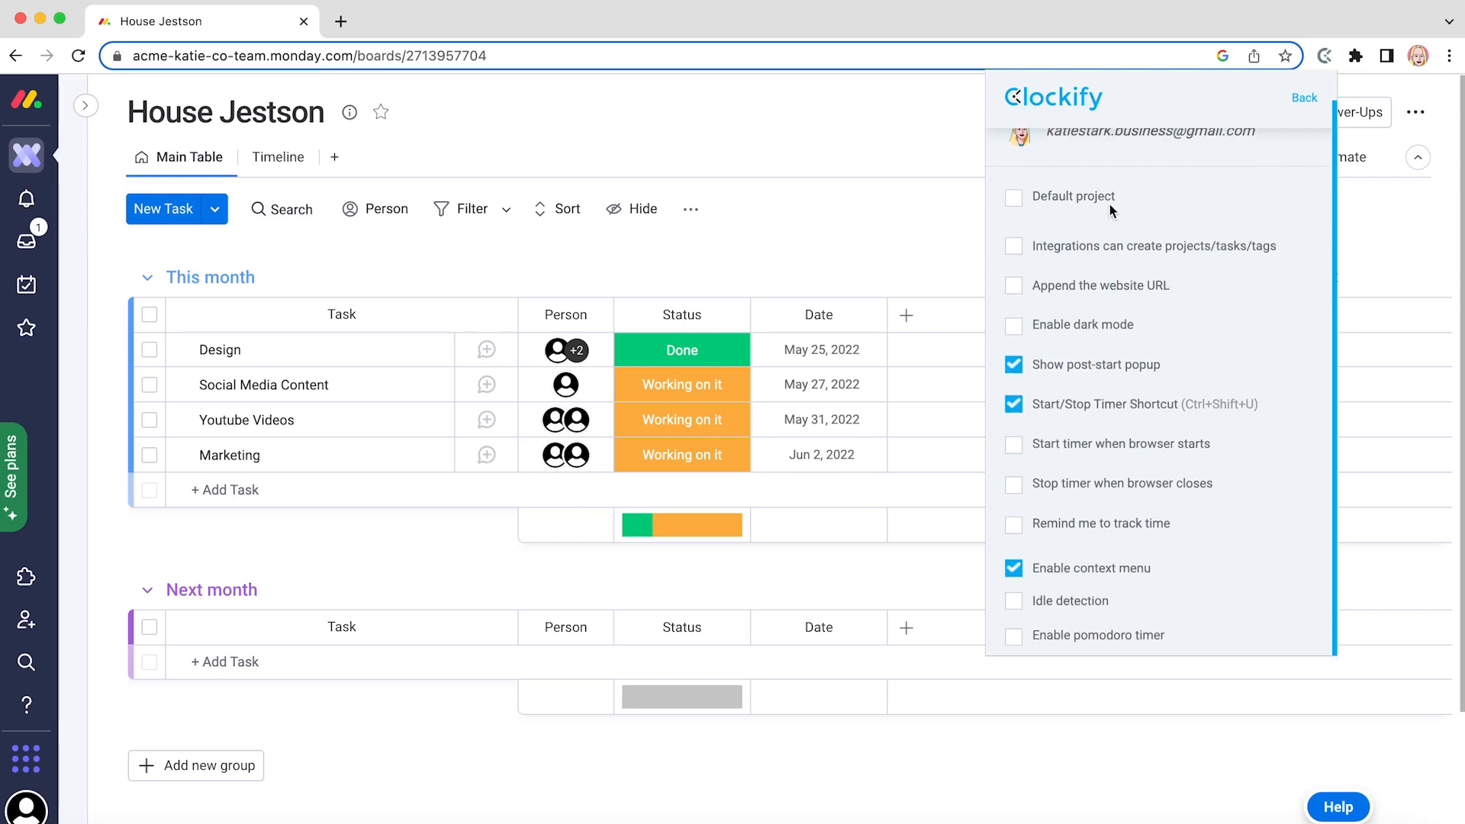
mouse_move(1135, 522)
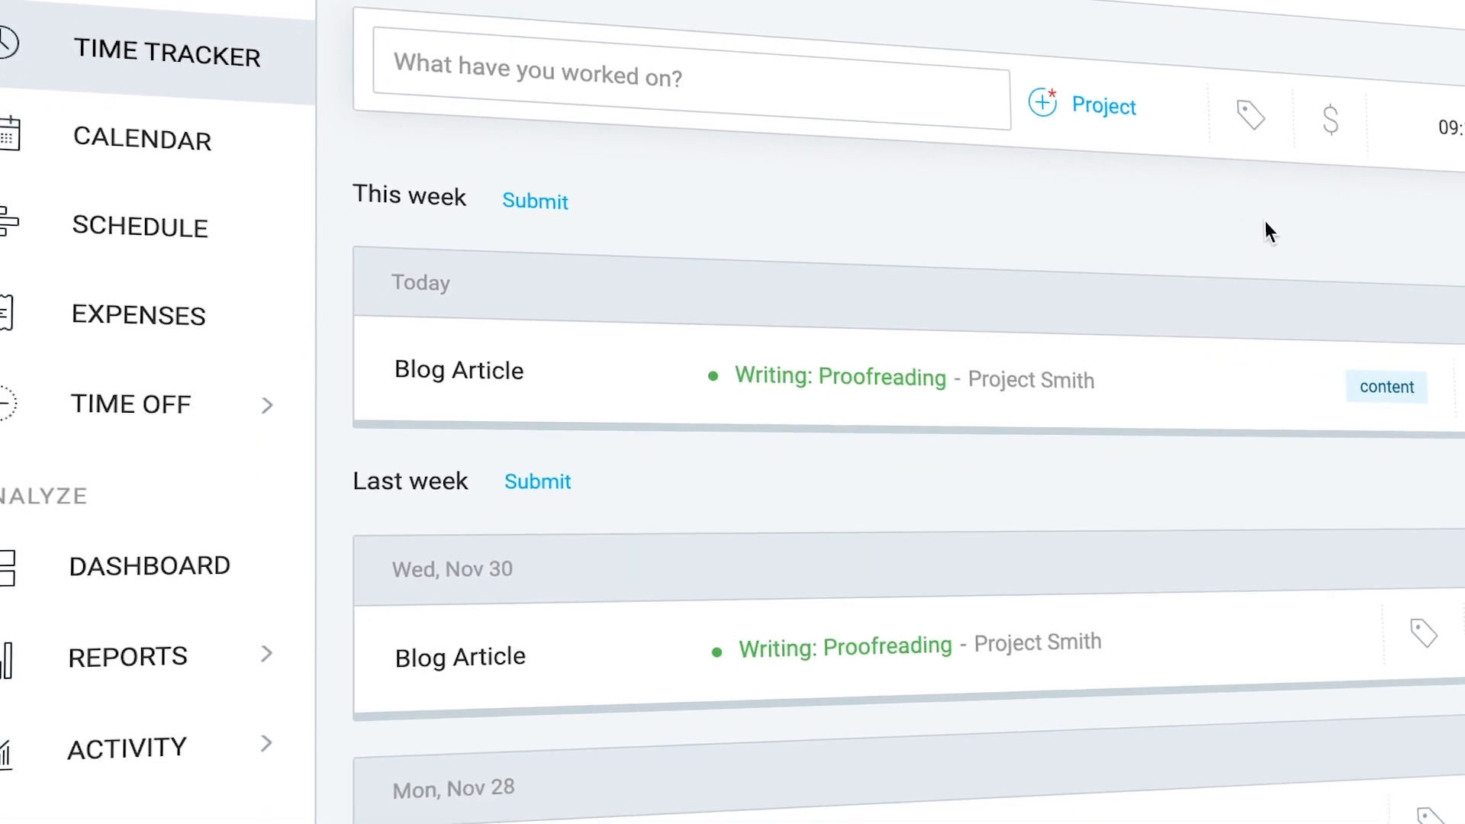
Set the summary report range to Nov 7–20, dismiss the share dialog, and open Team
scroll("down", 3)
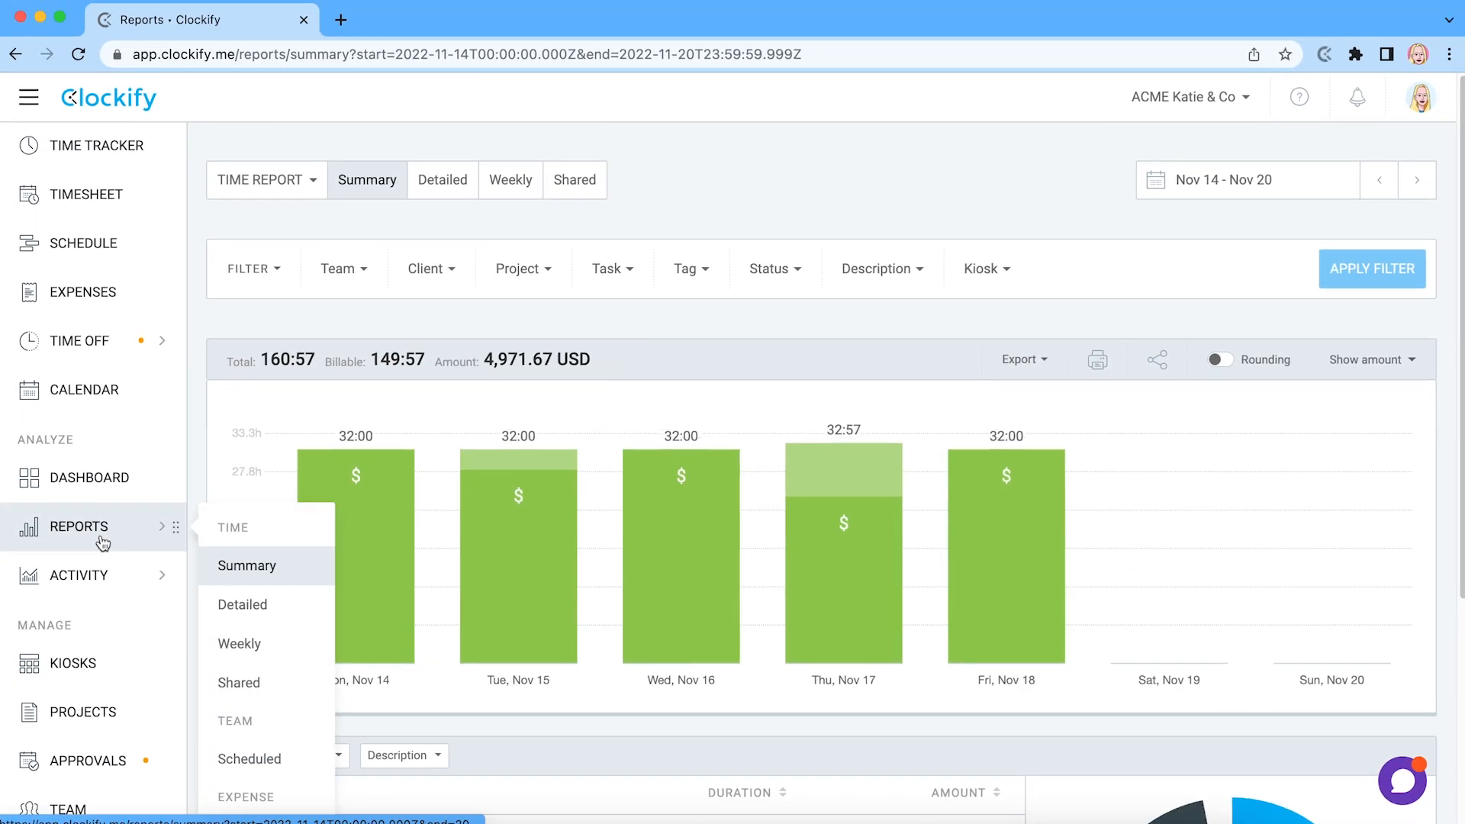
mouse_move(1290, 479)
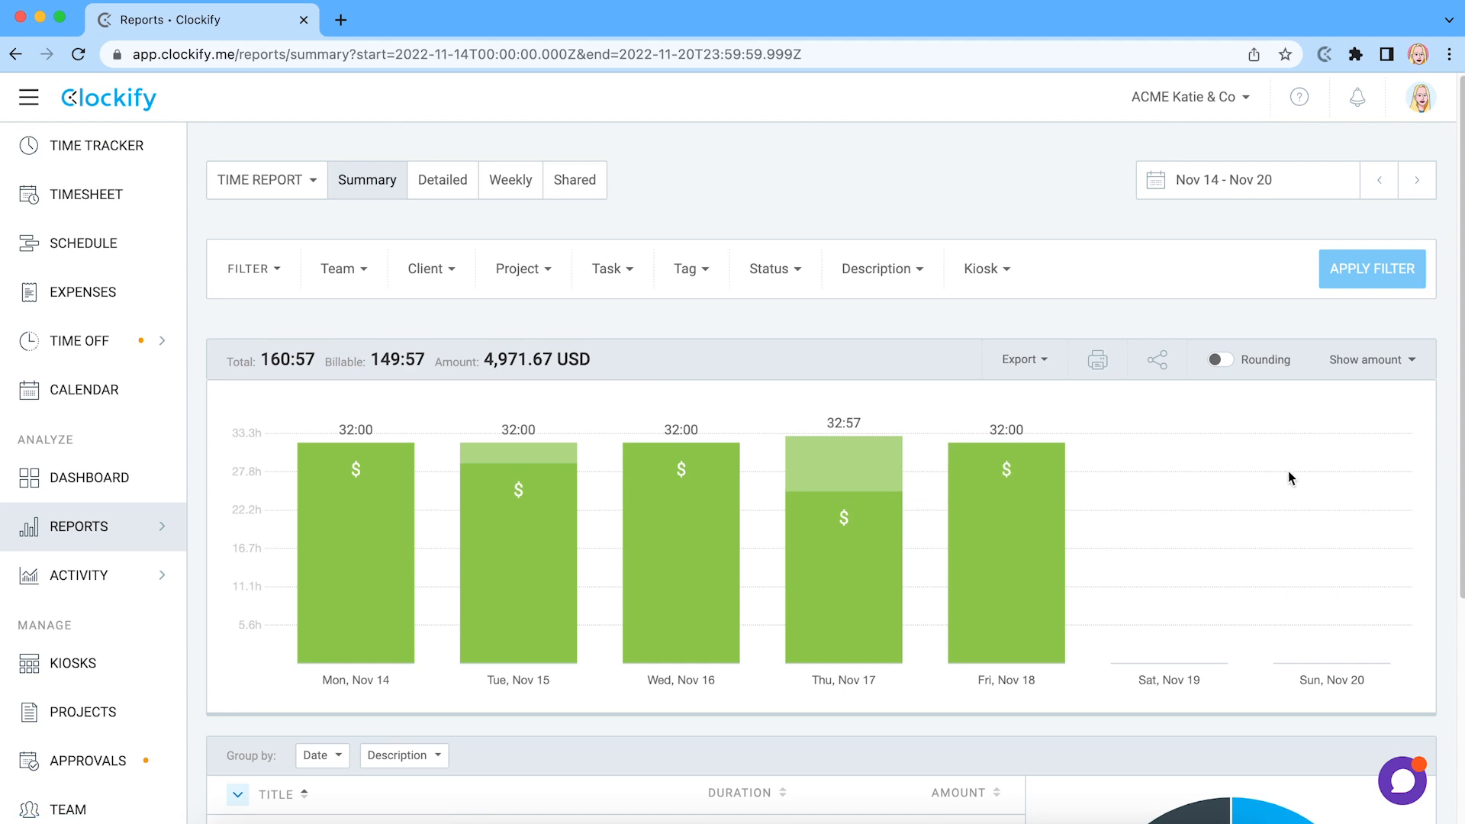
left_click(1245, 179)
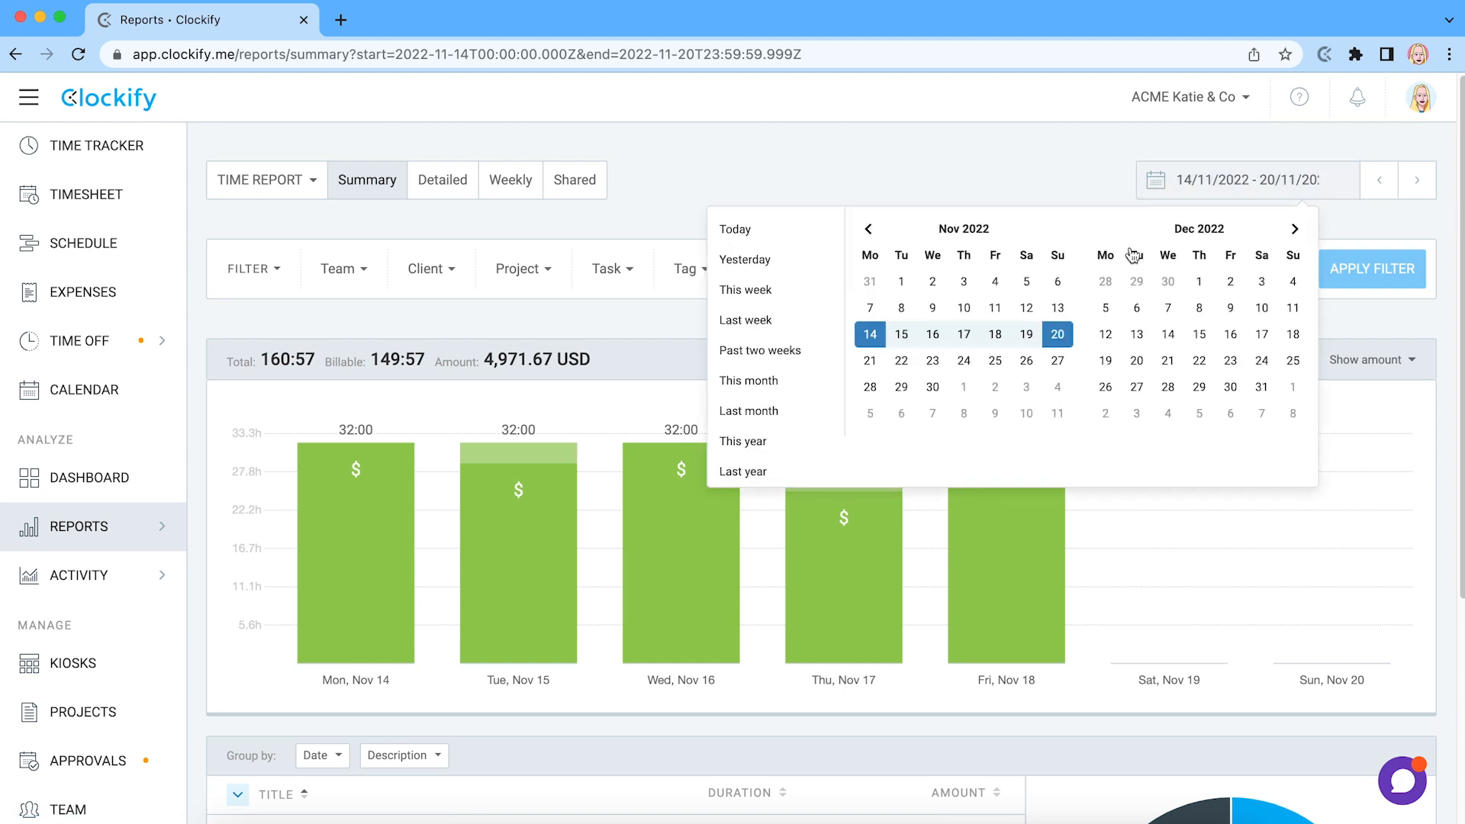
left_click(760, 350)
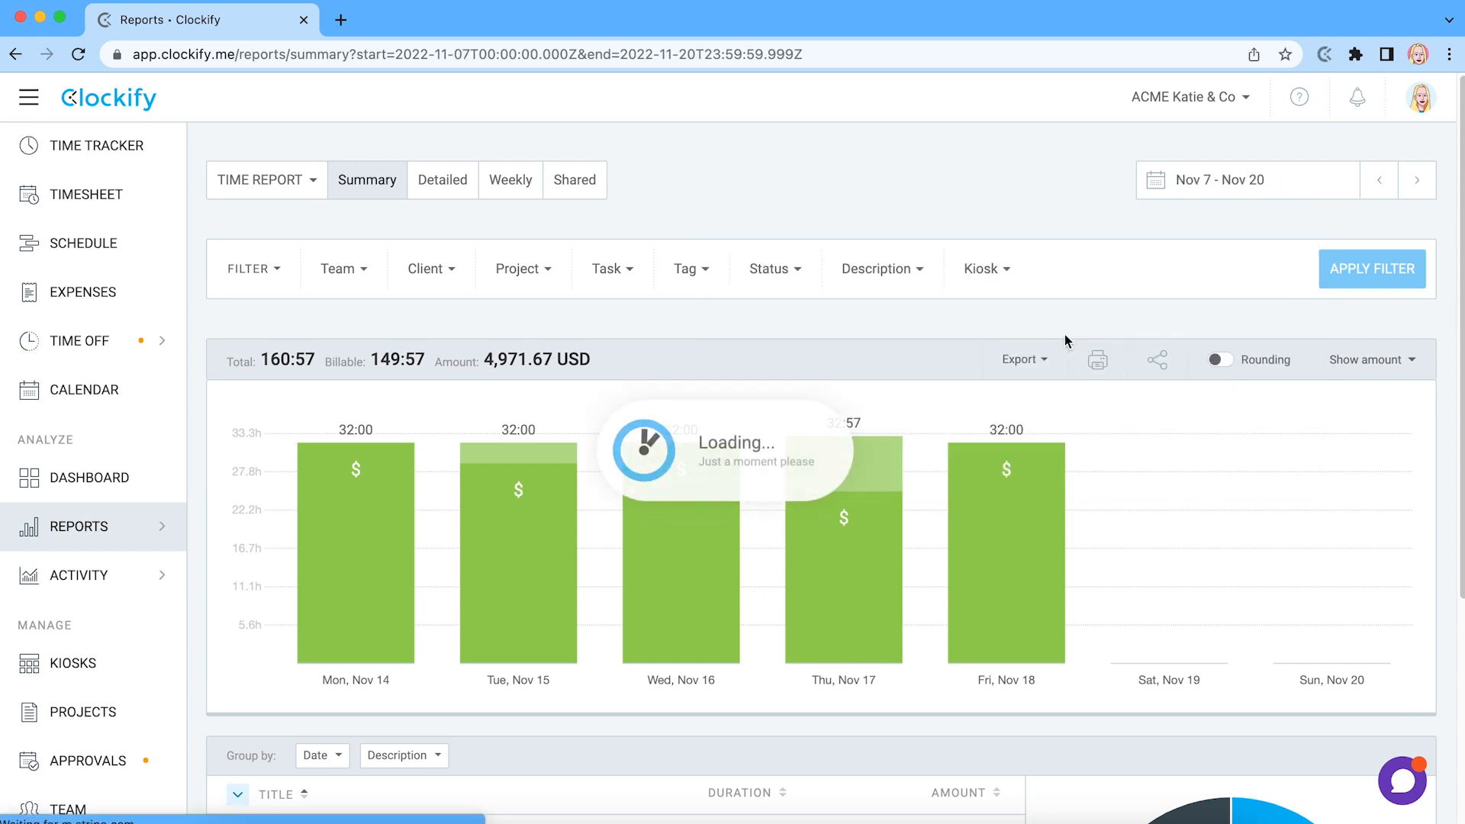
scroll("down", 3)
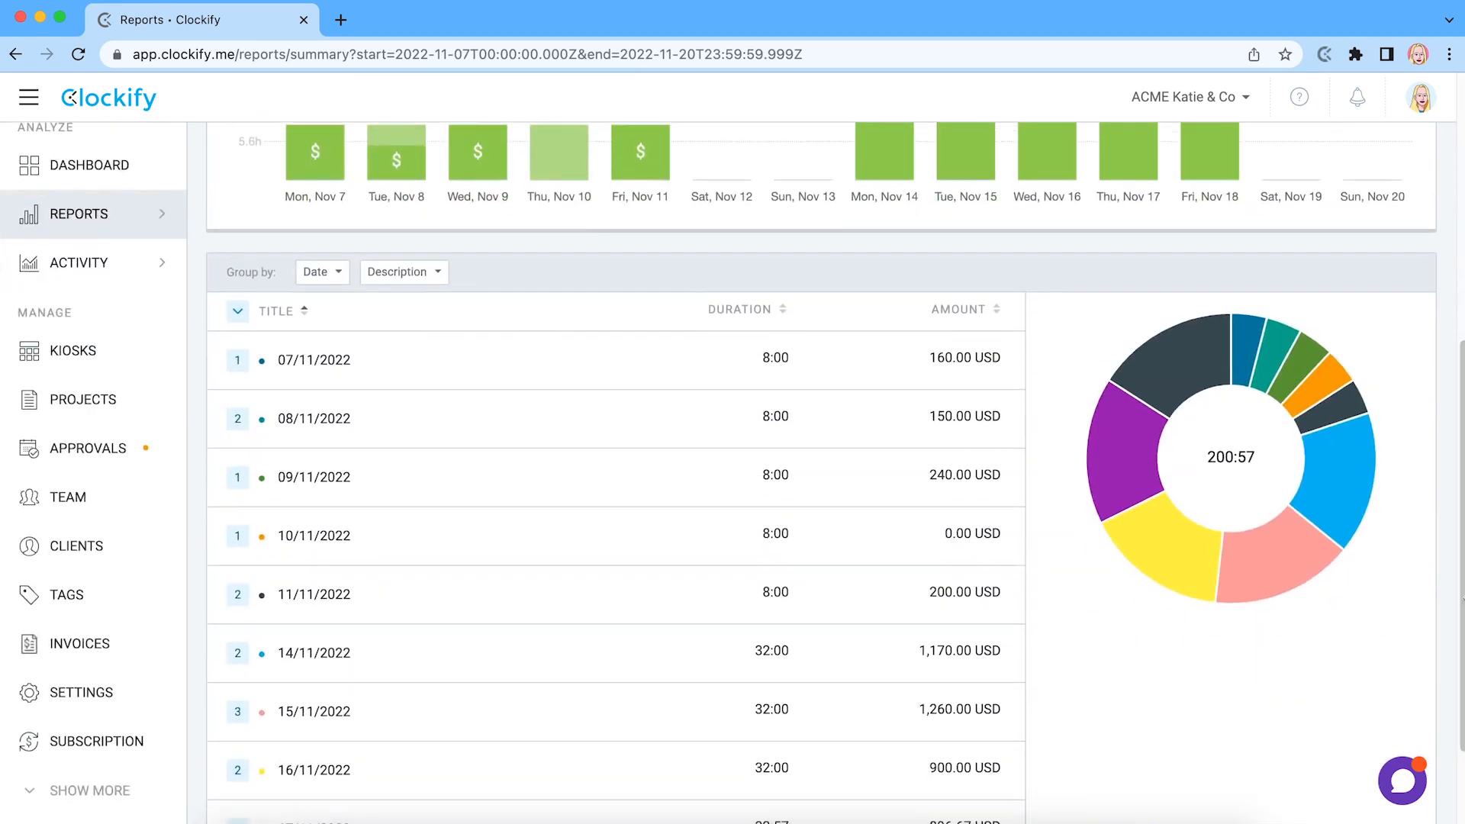
left_click(316, 272)
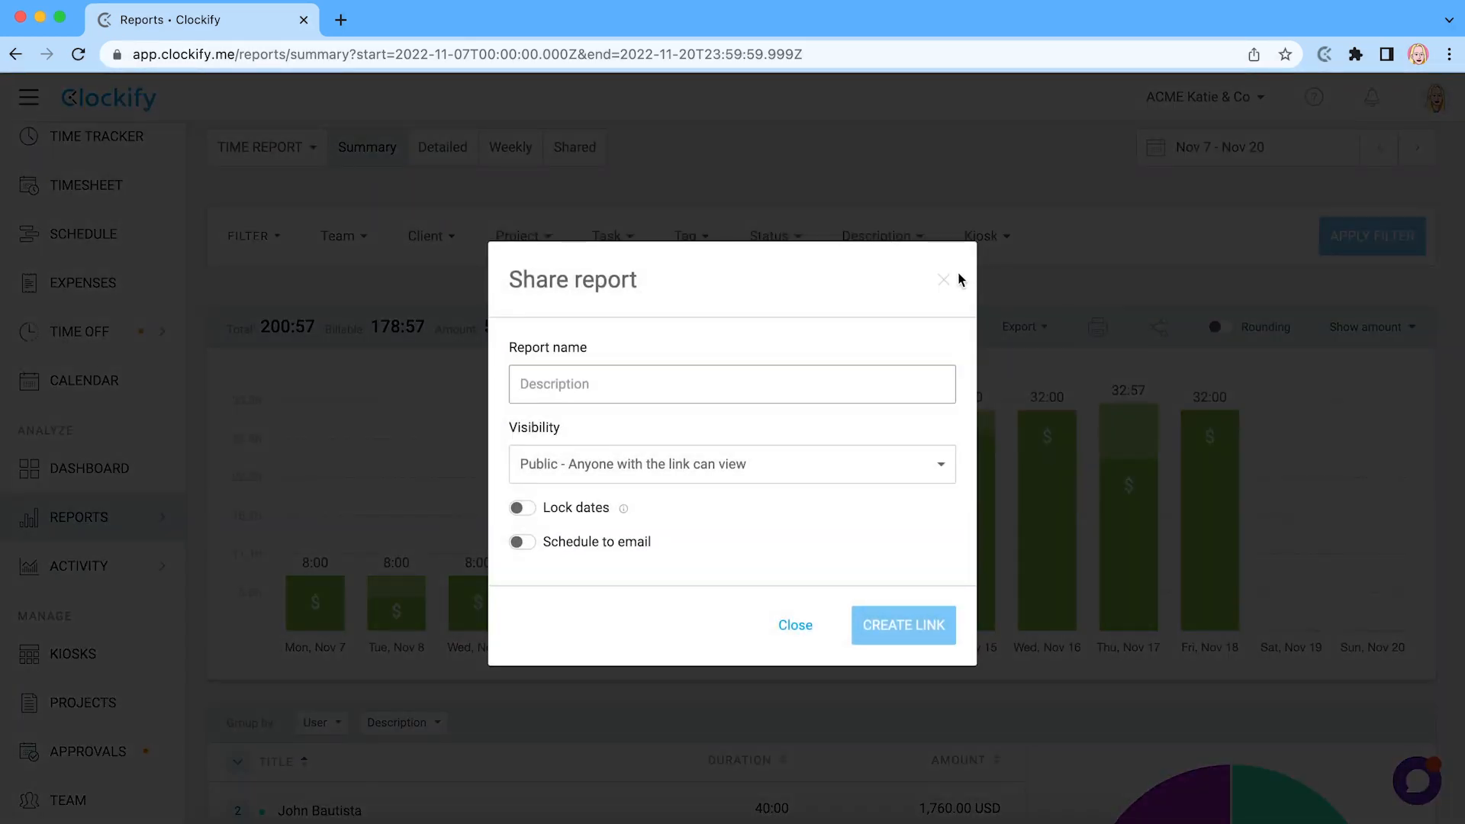
left_click(944, 280)
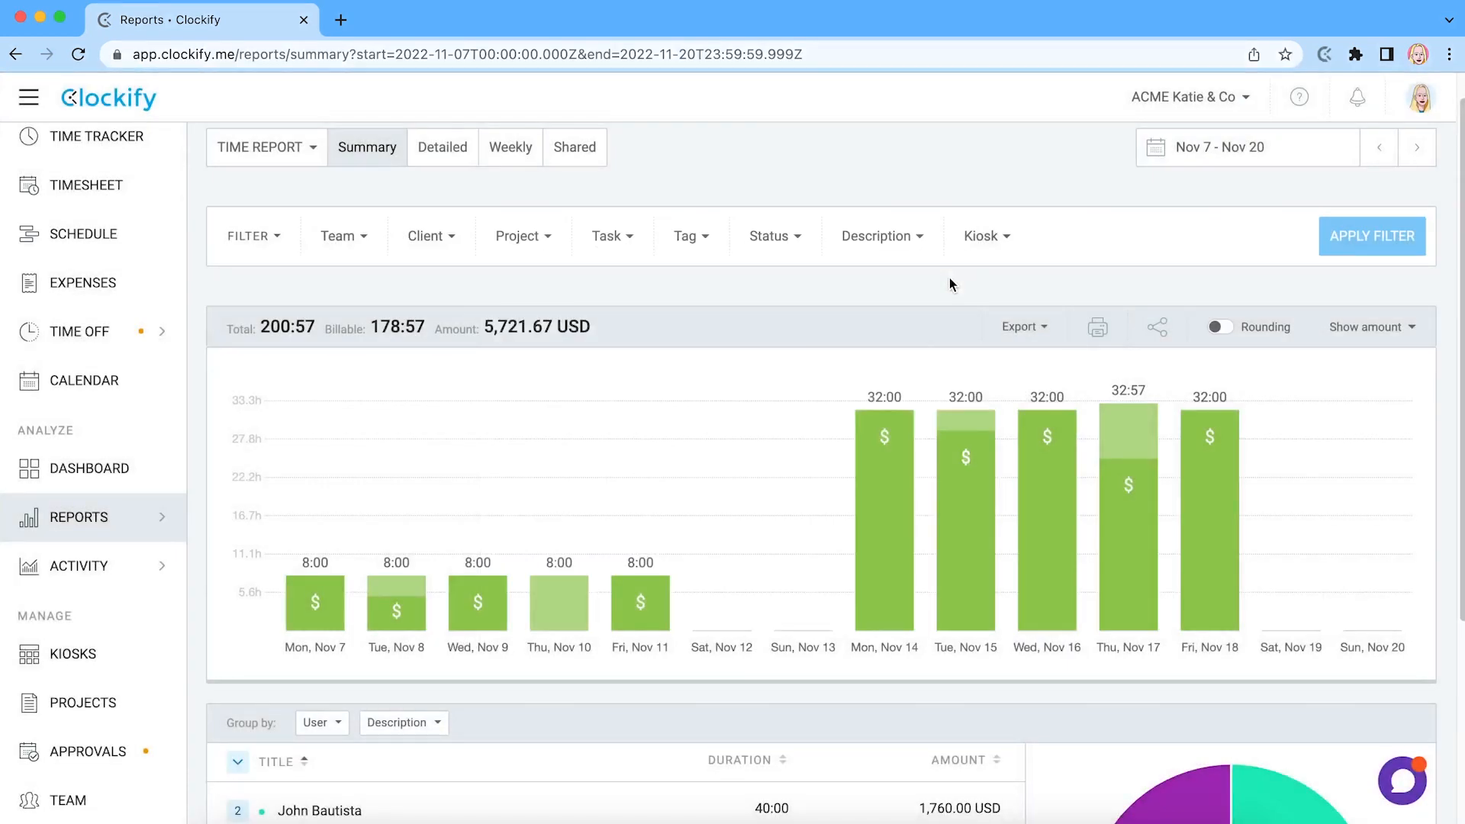
left_click(67, 809)
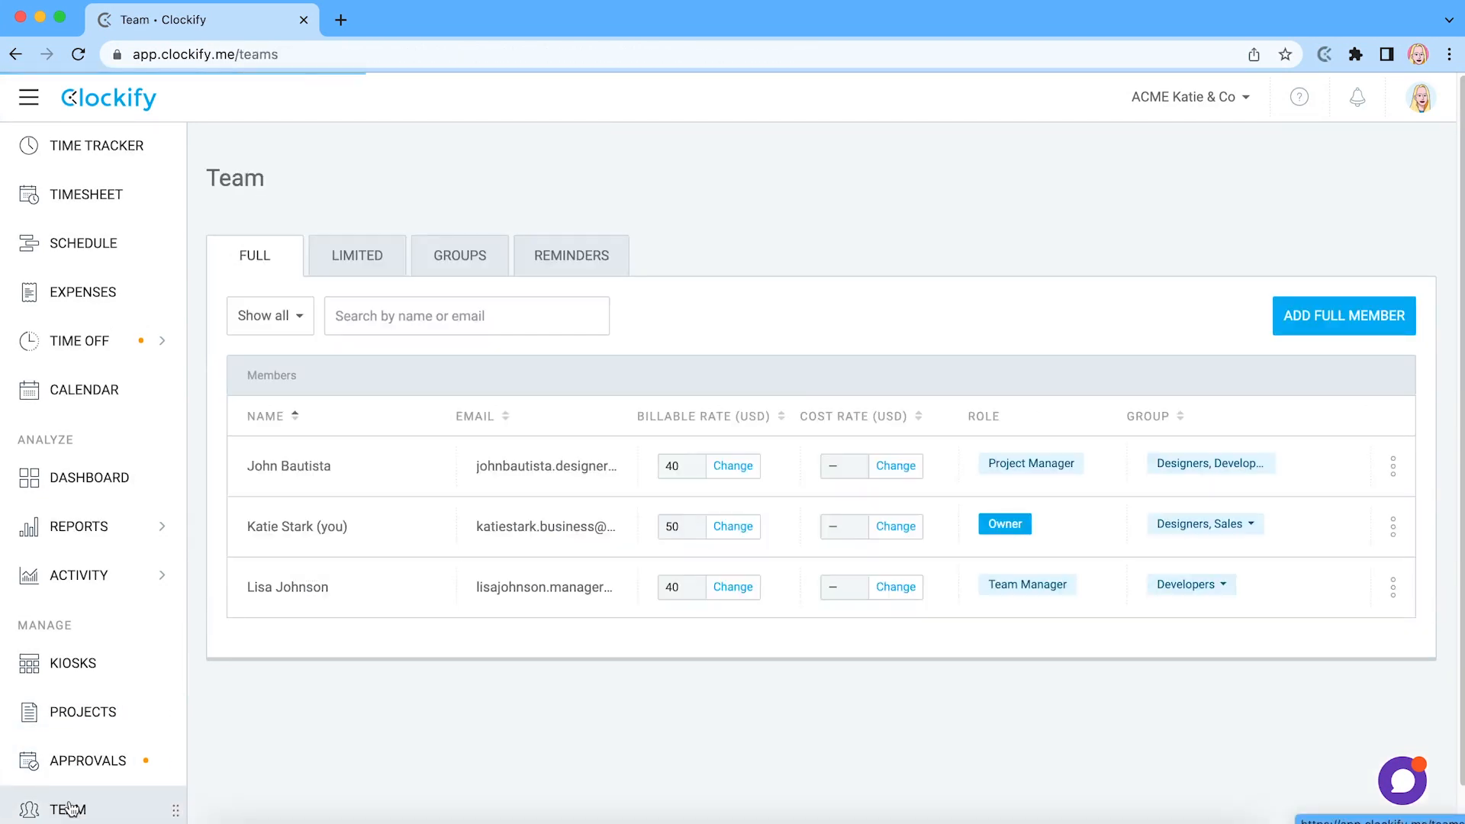
Cancel adding a new member and set the first member's billable rate to 40 USD
left_click(1343, 315)
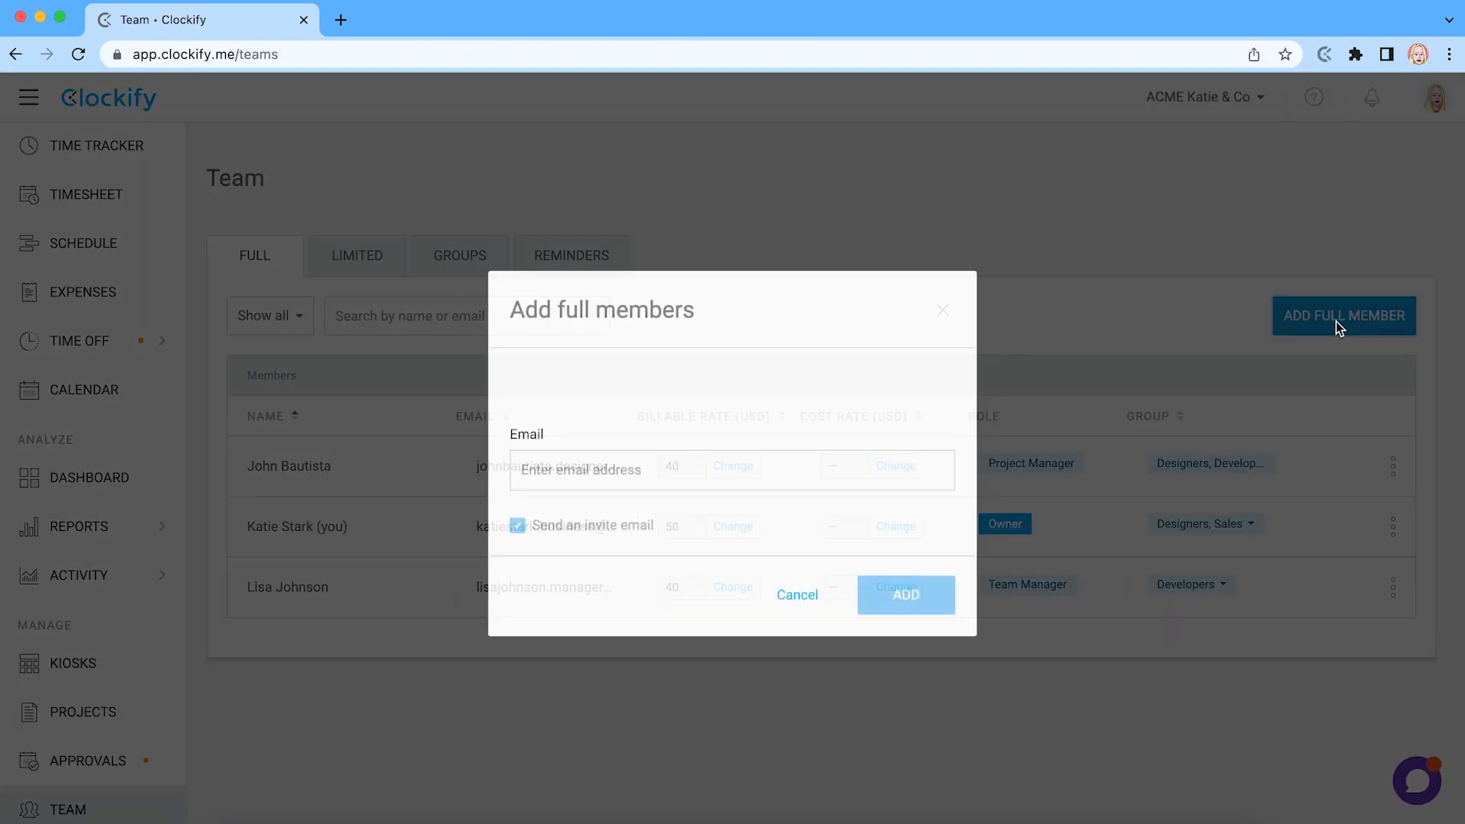
left_click(796, 594)
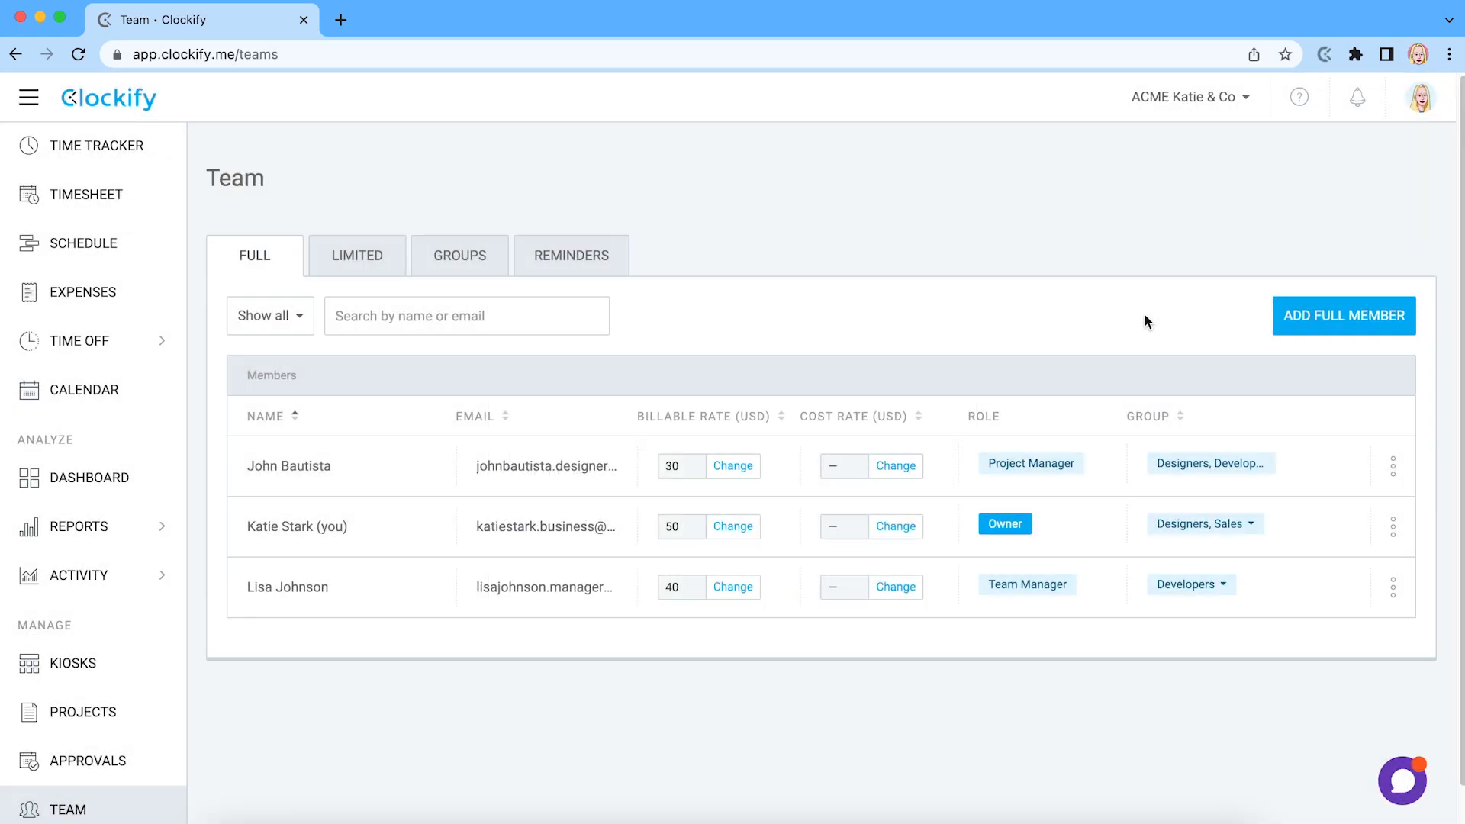
left_click(734, 467)
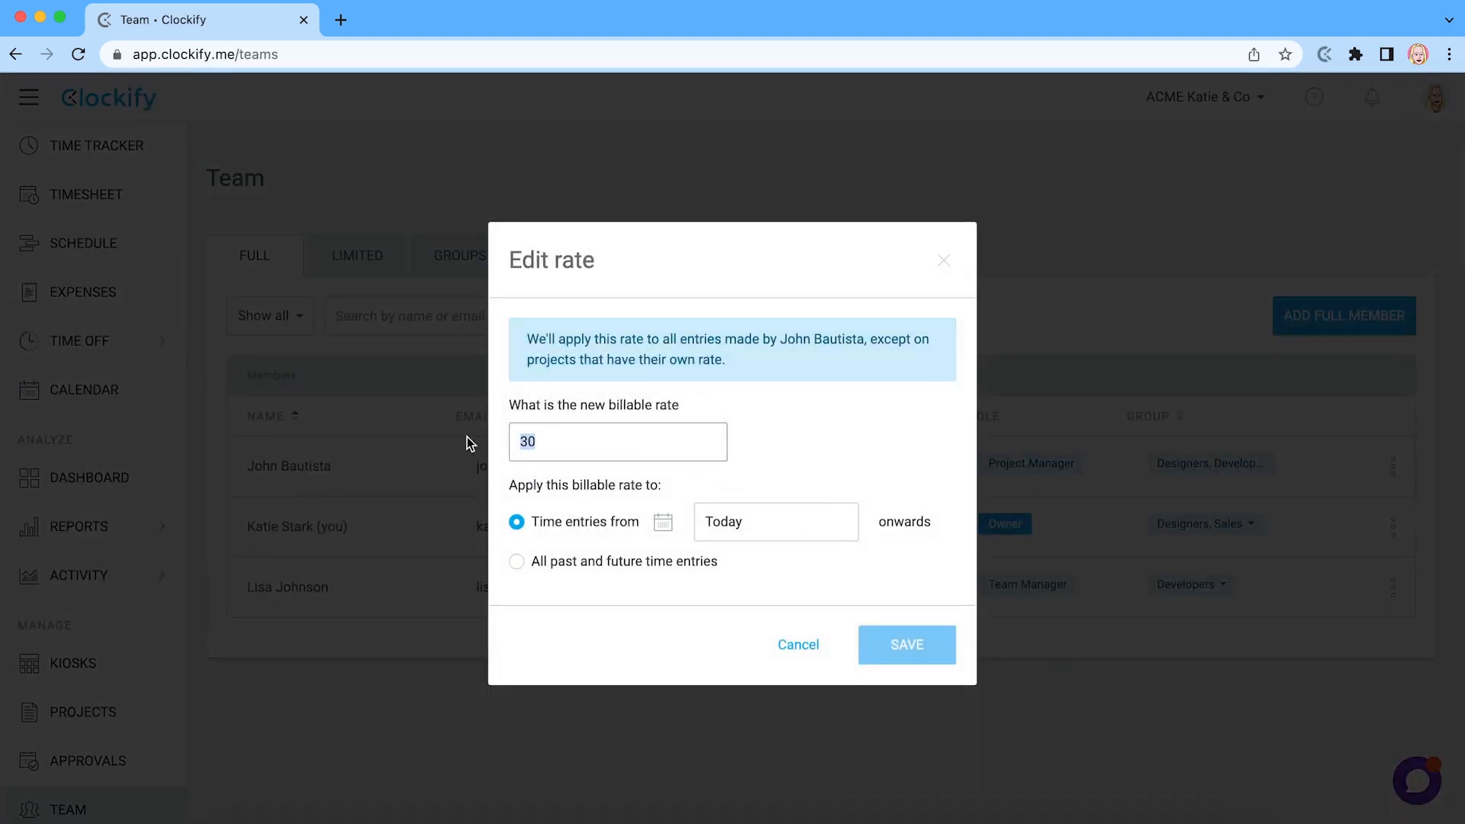
left_click(903, 645)
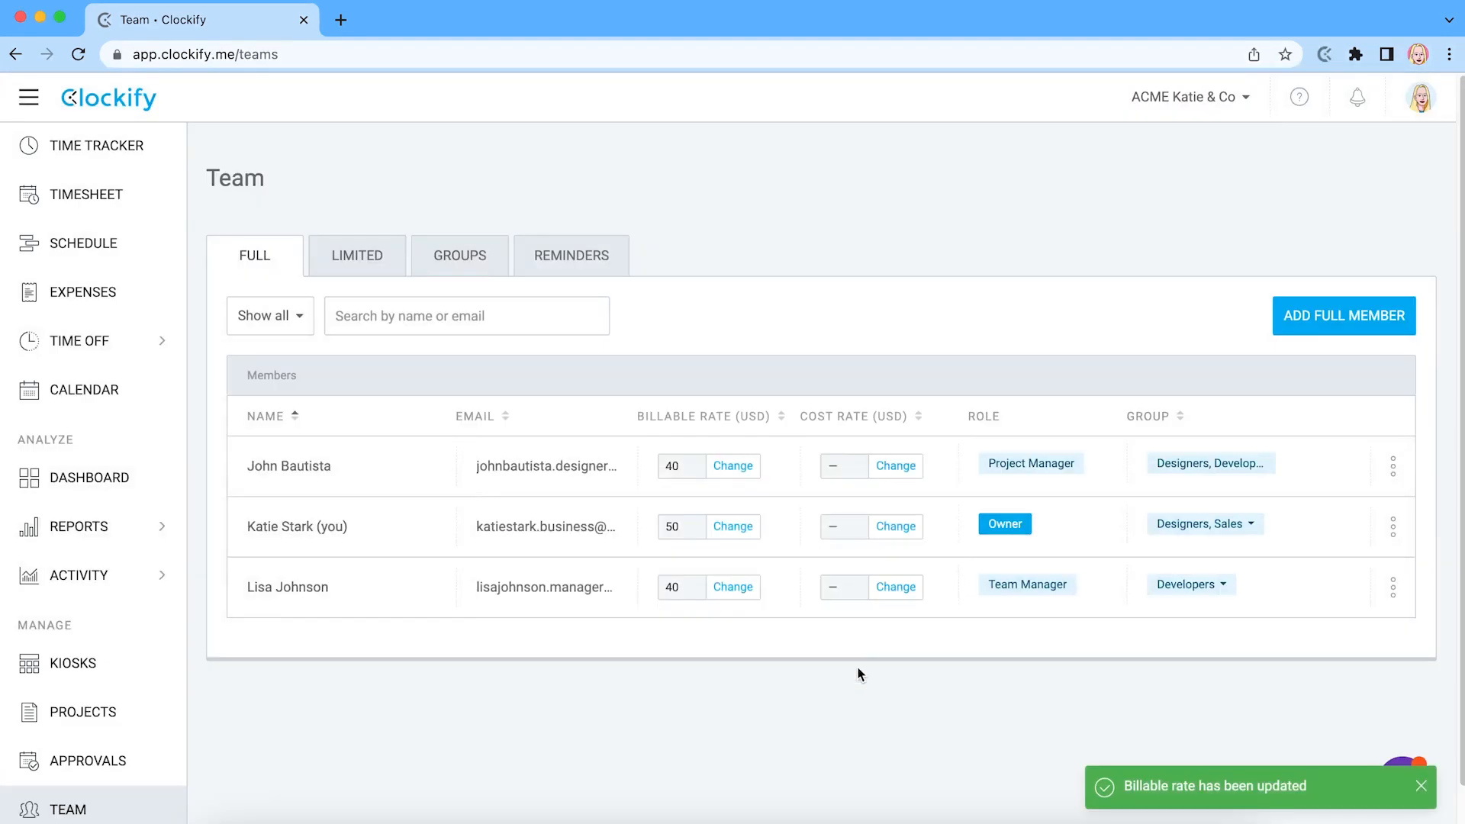
Open the Detailed time report and choose an option from its Status filter
left_click(80, 526)
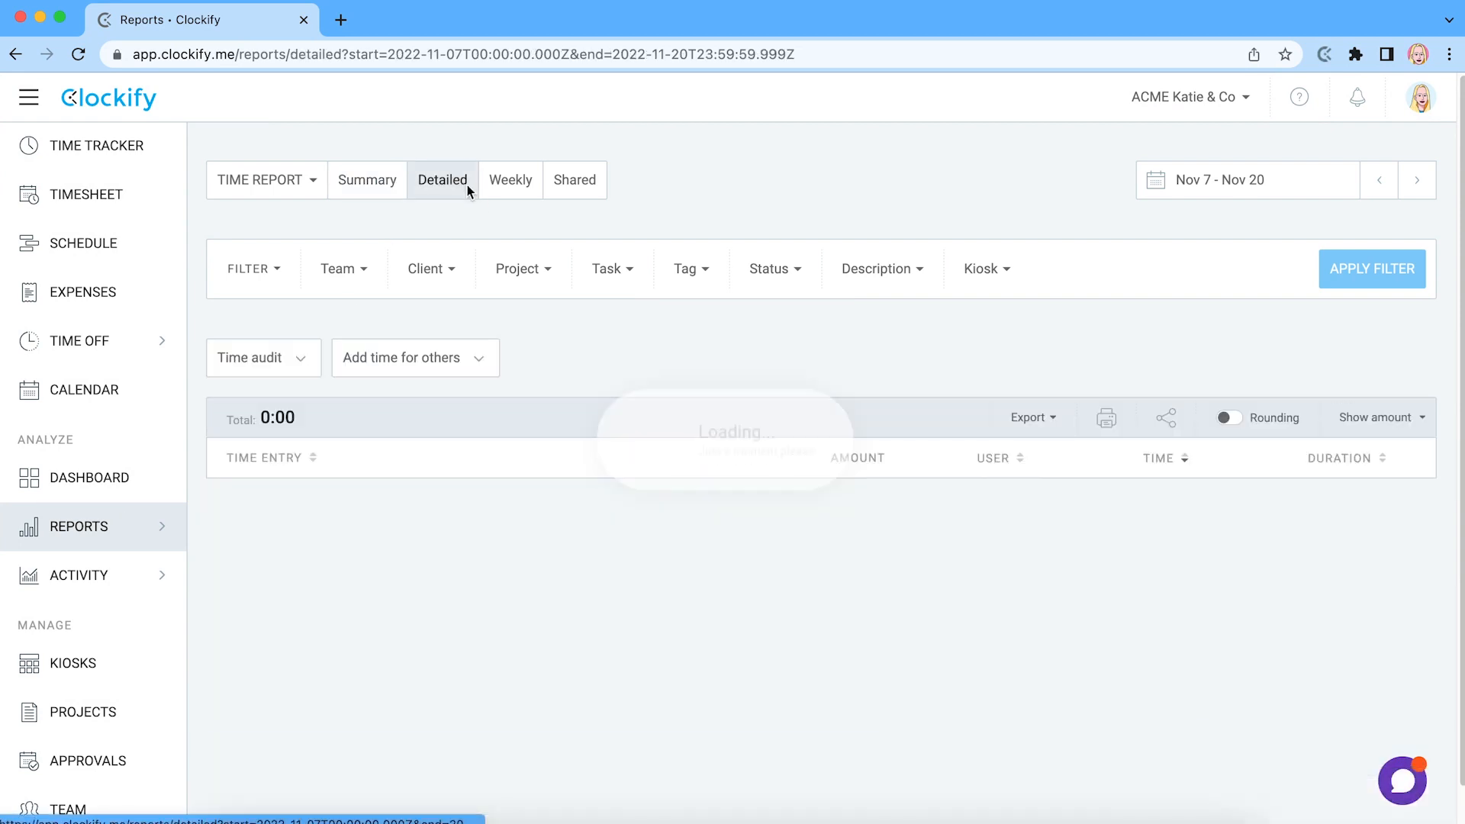
left_click(771, 269)
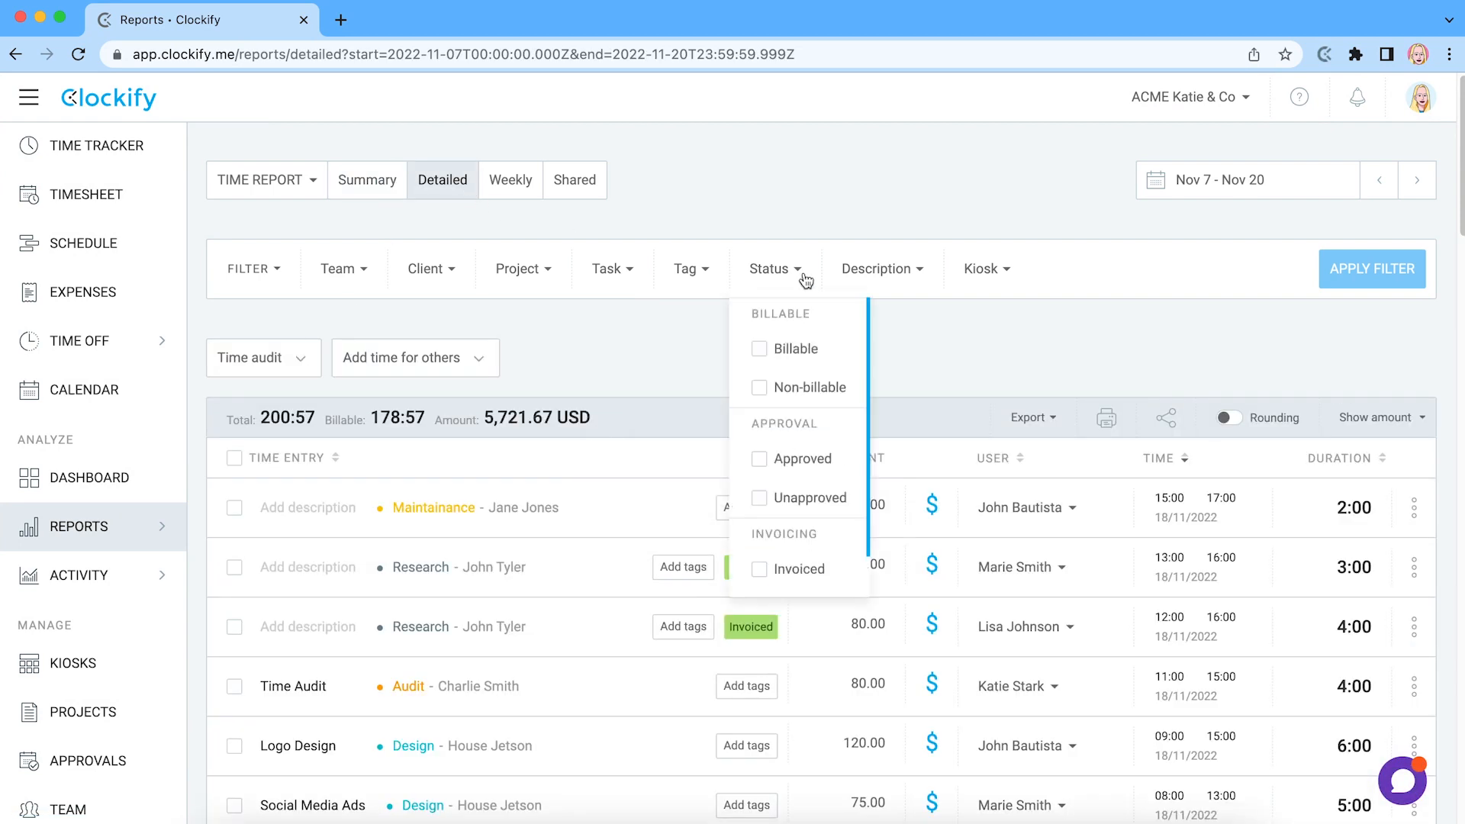
left_click(760, 387)
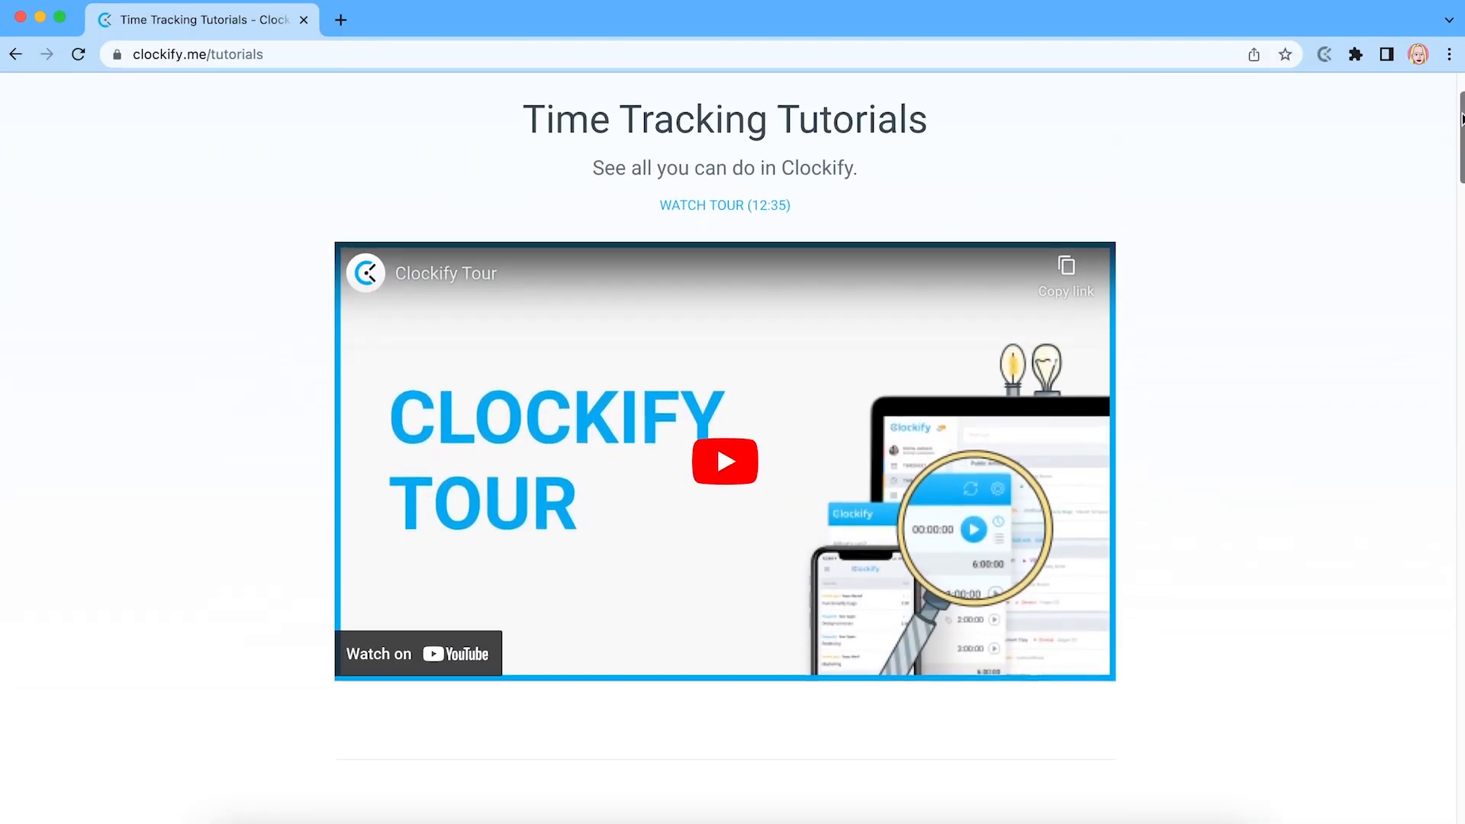
Scroll clockify.me/tutorials past the getting-started videos to the Reporting tutorials section
scroll("down", 3)
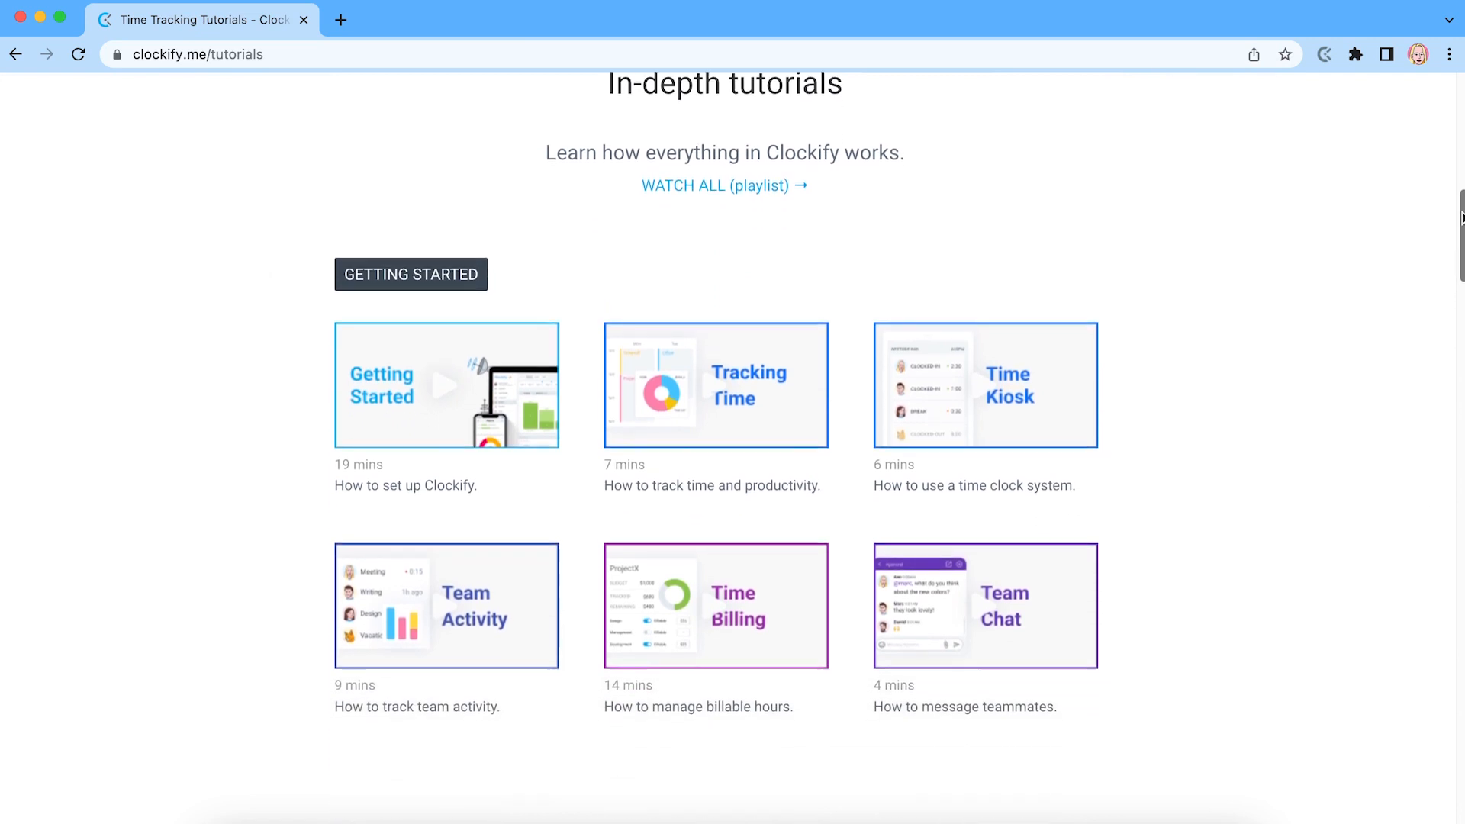
scroll("down", 3)
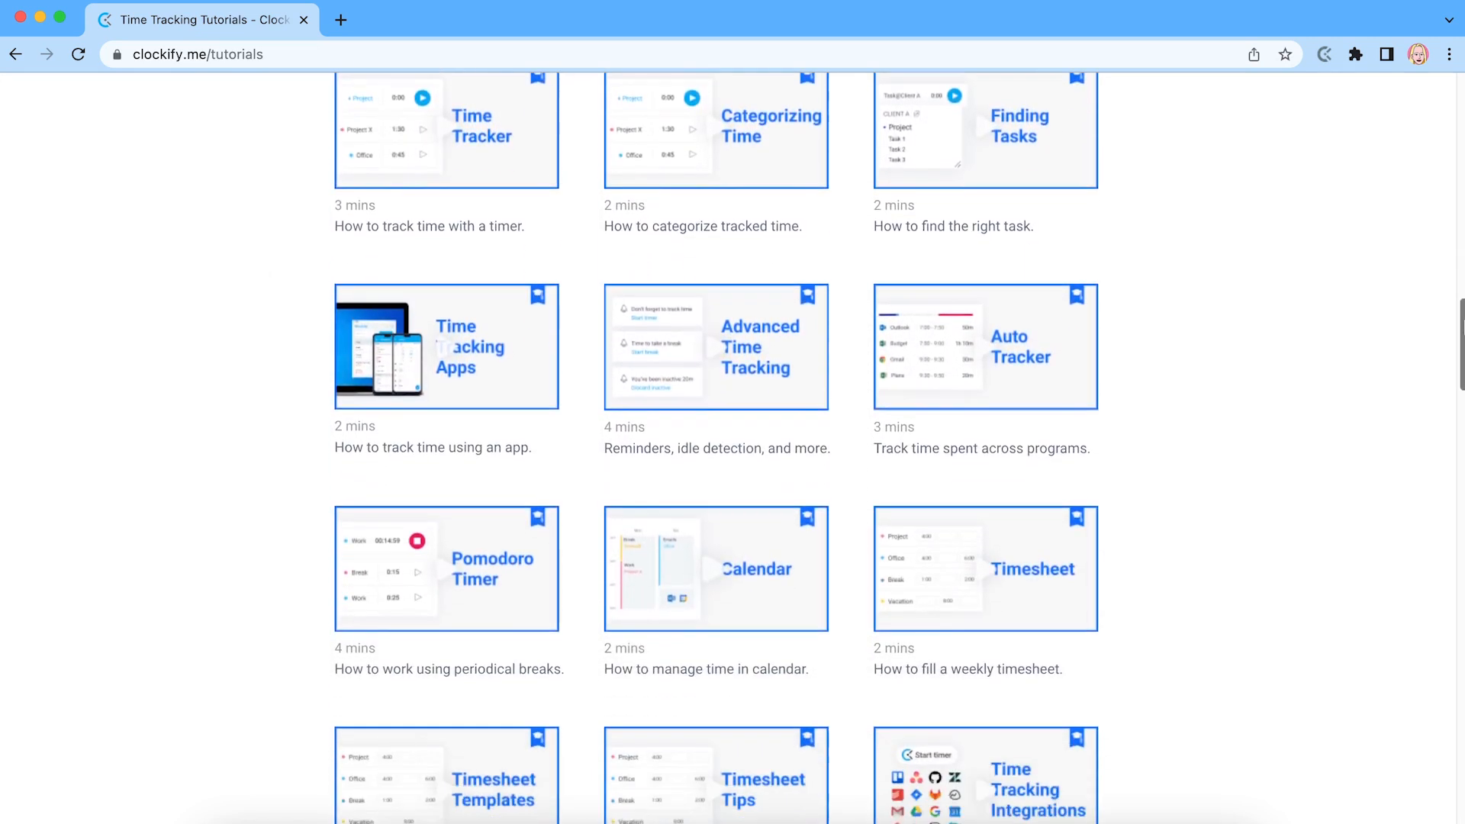
scroll("down", 3)
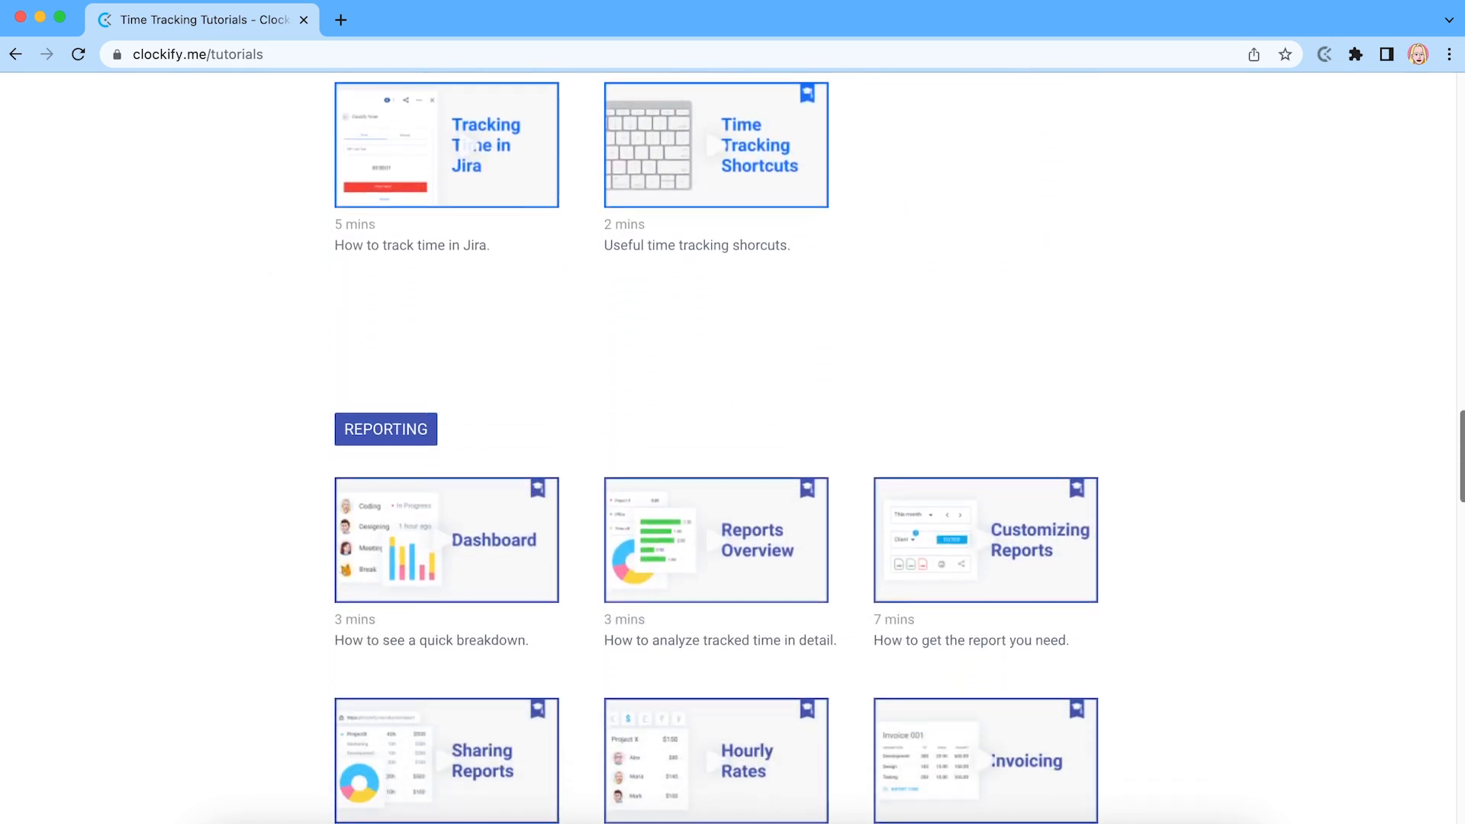